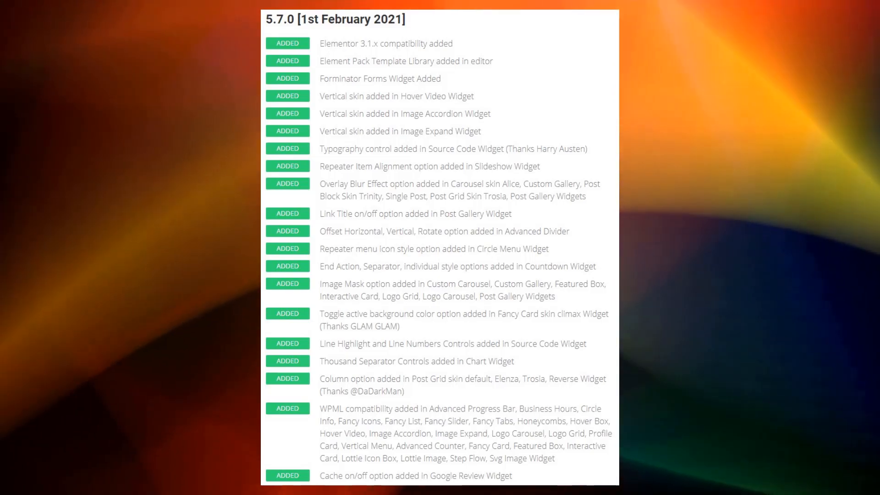
- Enable Template Library (in Editor) under Other Settings, save, and return to the Elementor editor
click(174, 9)
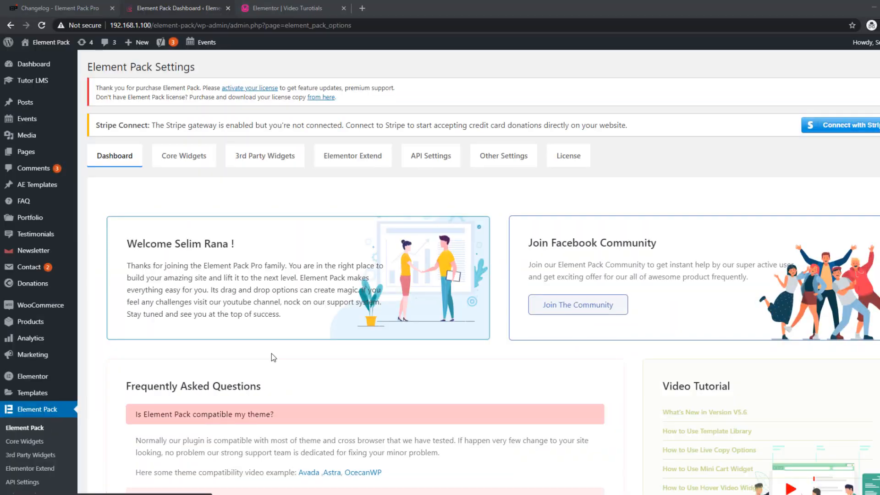
click(503, 156)
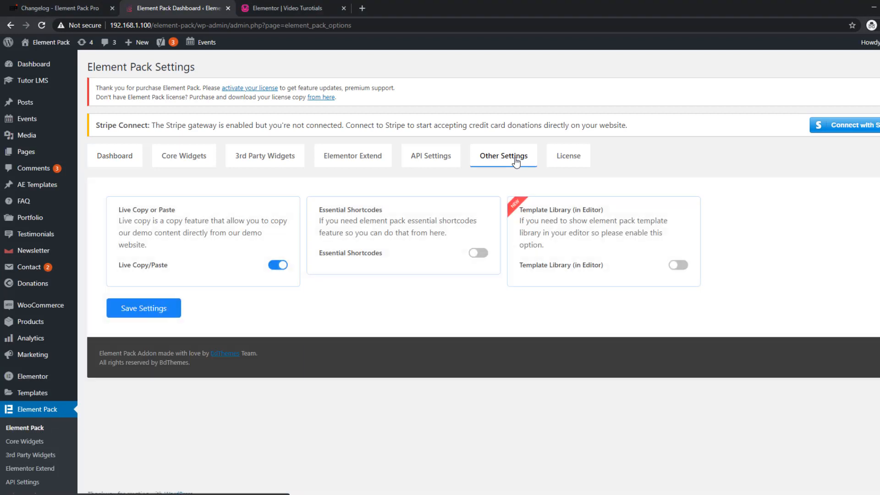
mouse_move(697, 274)
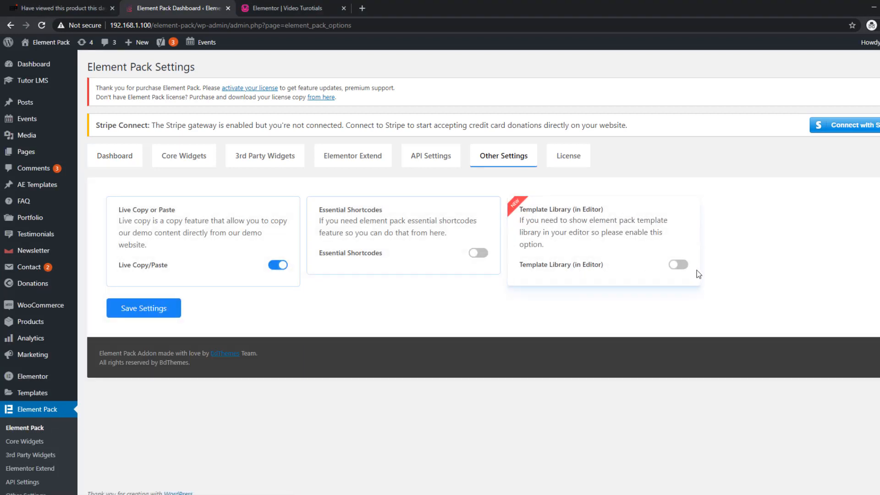
click(677, 263)
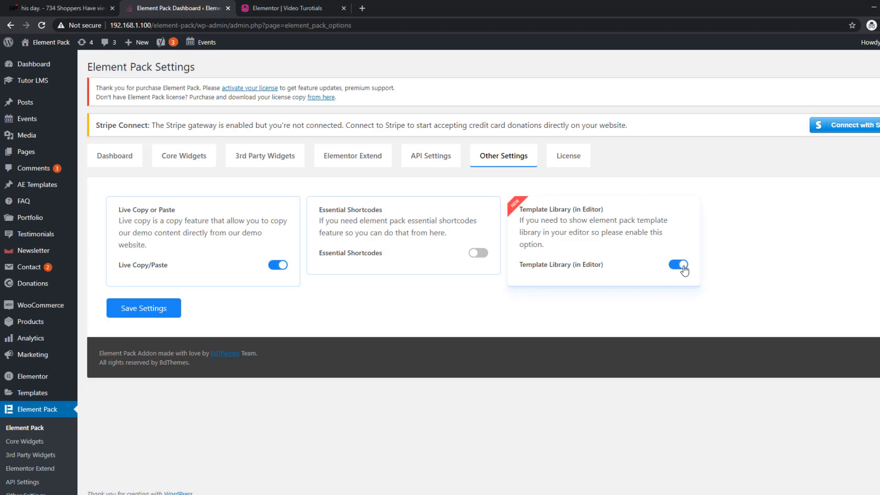
click(143, 307)
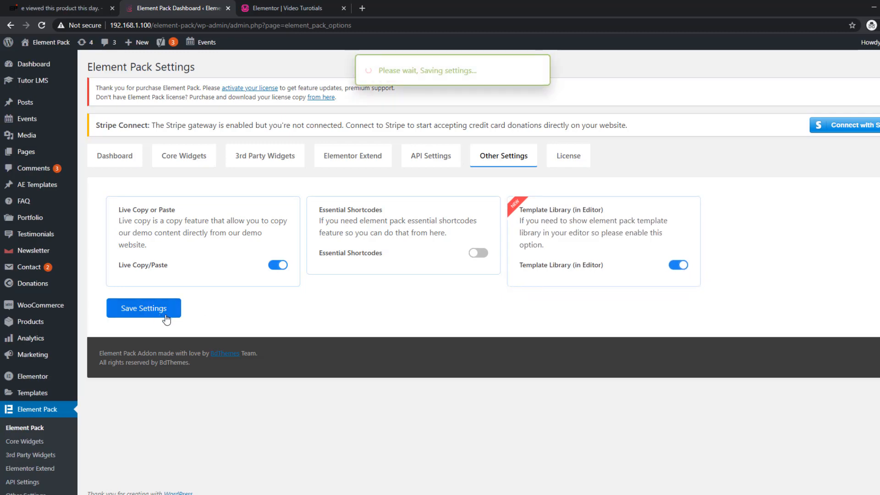
click(143, 308)
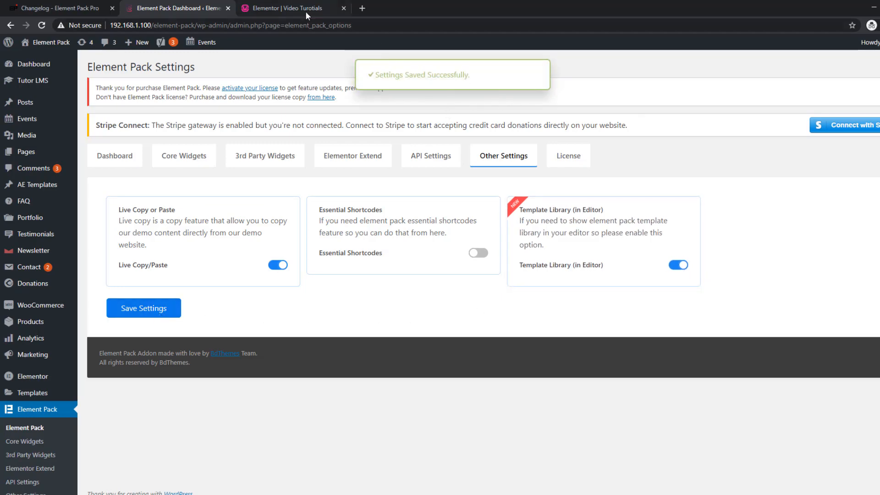
click(292, 8)
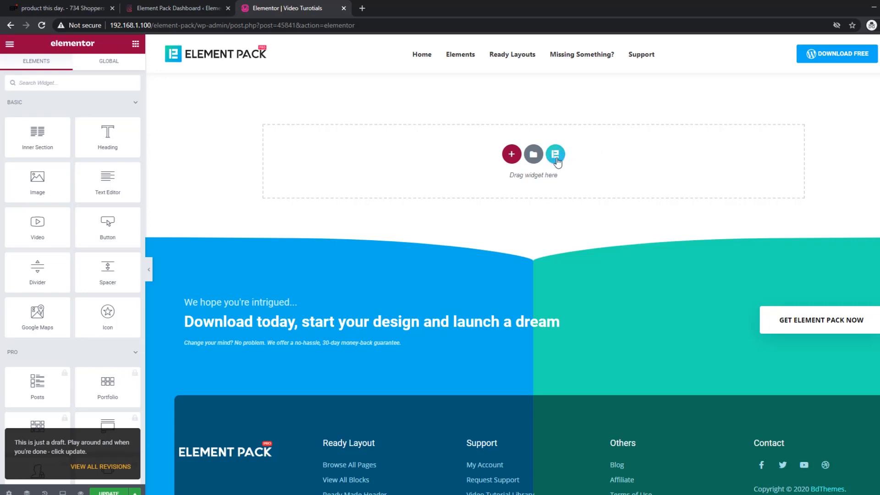
- Browse the Element Pack library's Headers, Footers and Blocks tabs
click(555, 154)
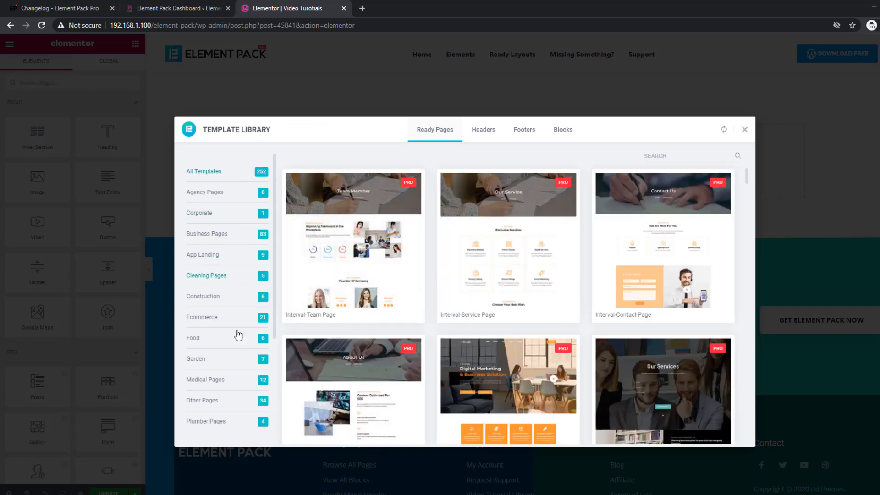
mouse_move(483, 134)
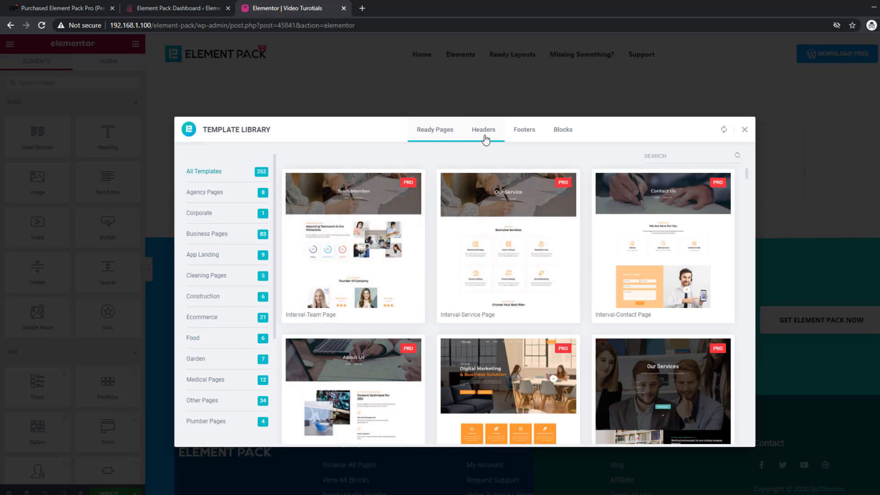
click(482, 129)
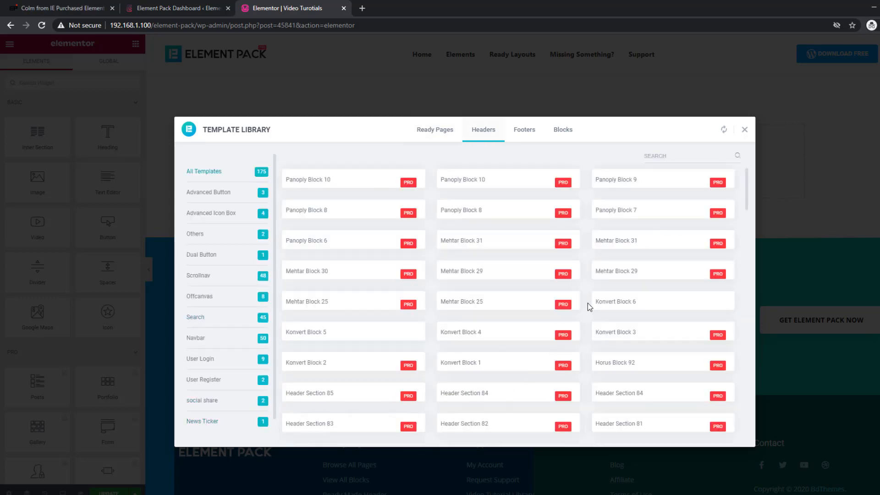
click(523, 129)
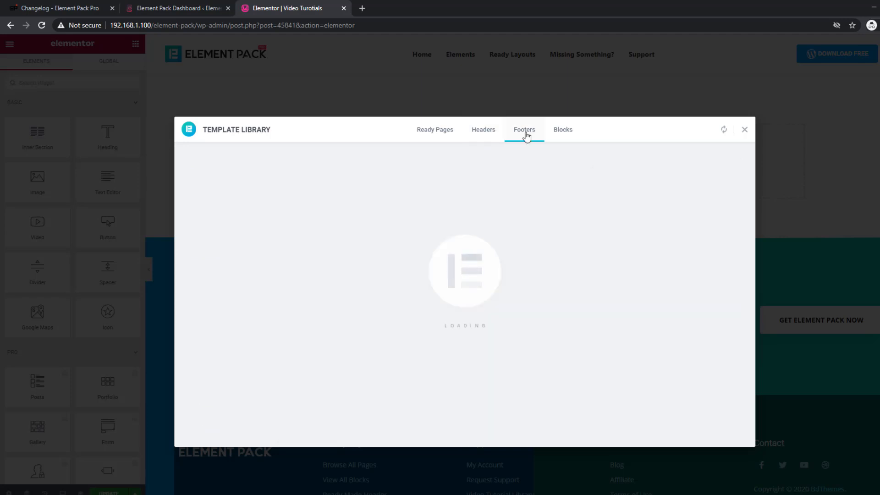
click(523, 129)
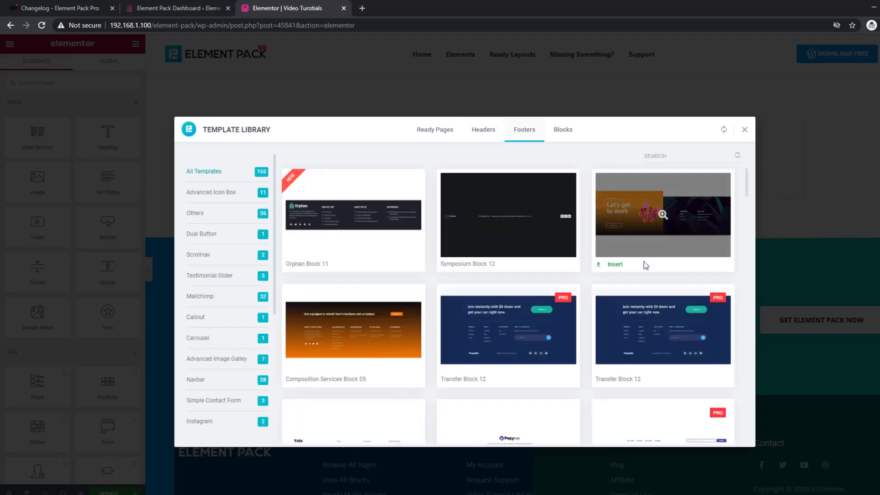
mouse_move(579, 137)
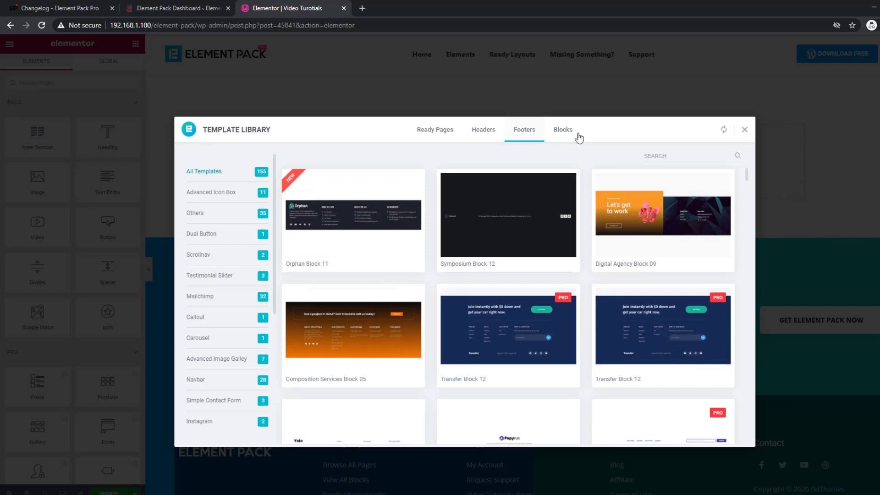
click(563, 130)
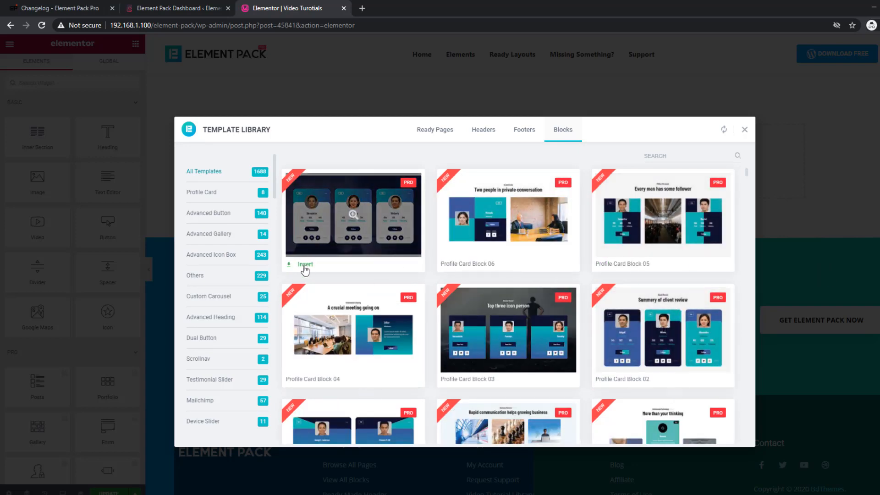
- Insert the first Profile Card block into the page
click(304, 264)
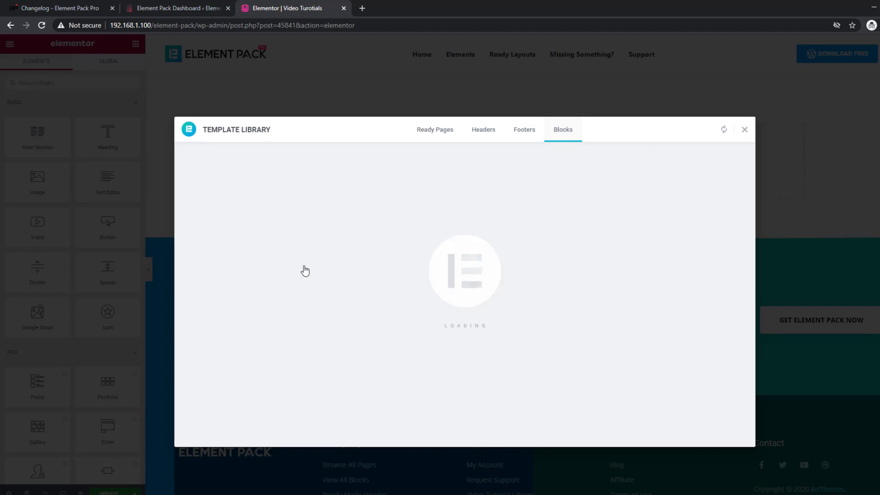
mouse_move(747, 262)
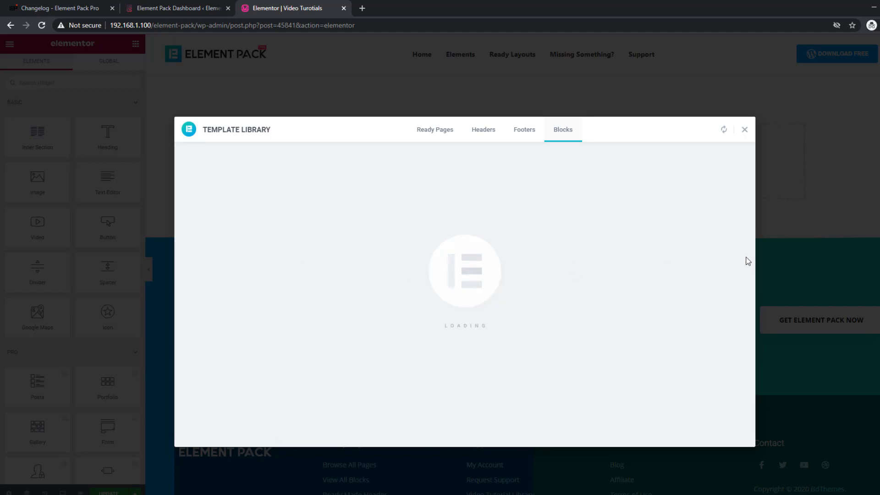
click(744, 129)
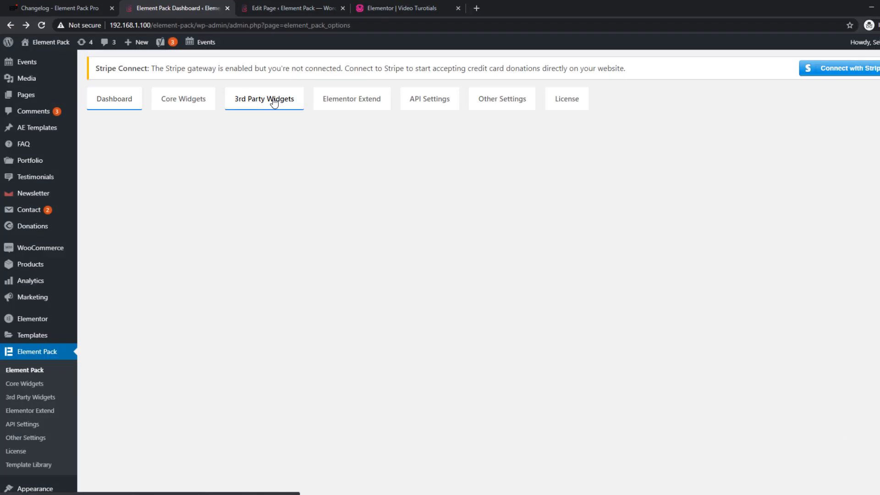
- Install Forminator from the Forminator Forms card in 3rd Party Widgets
click(264, 99)
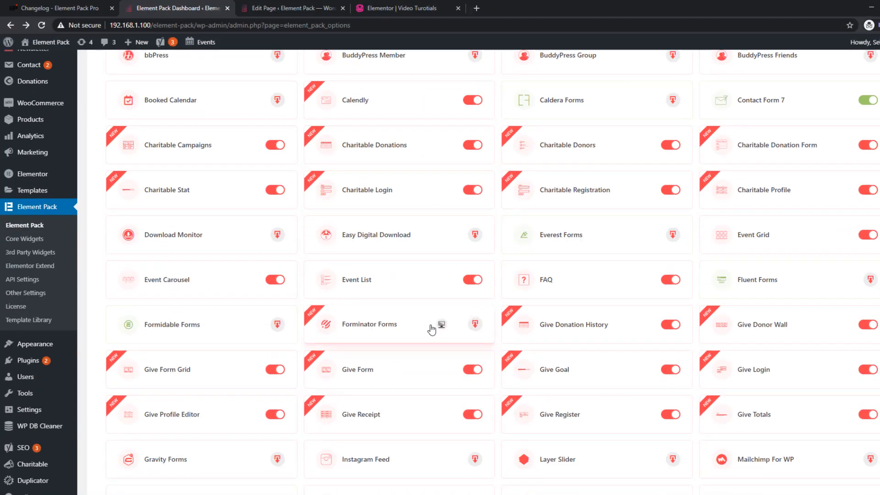
mouse_move(475, 325)
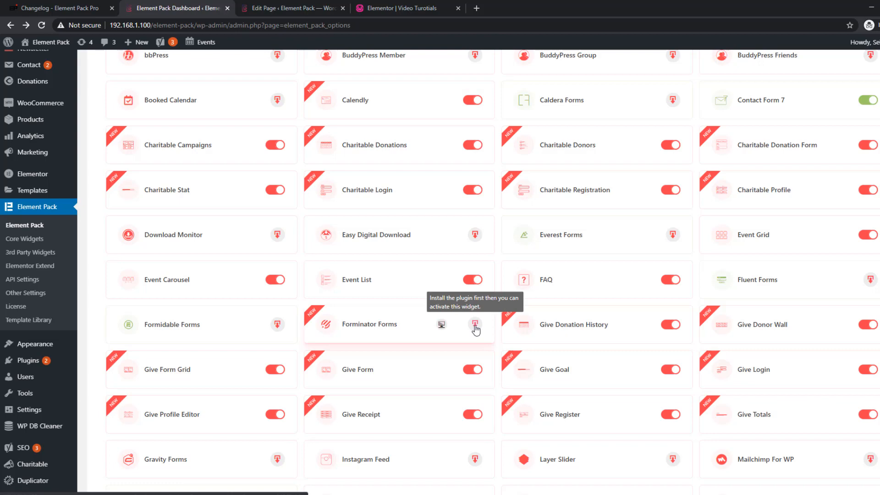
click(476, 326)
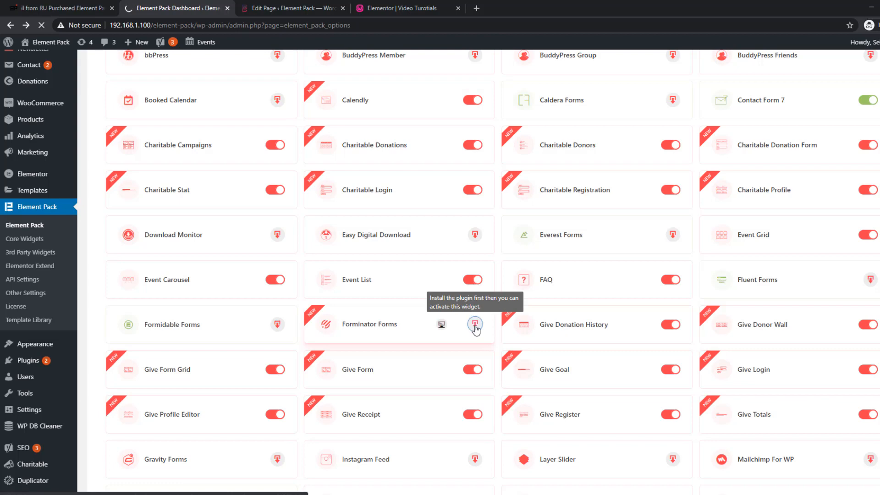
click(475, 324)
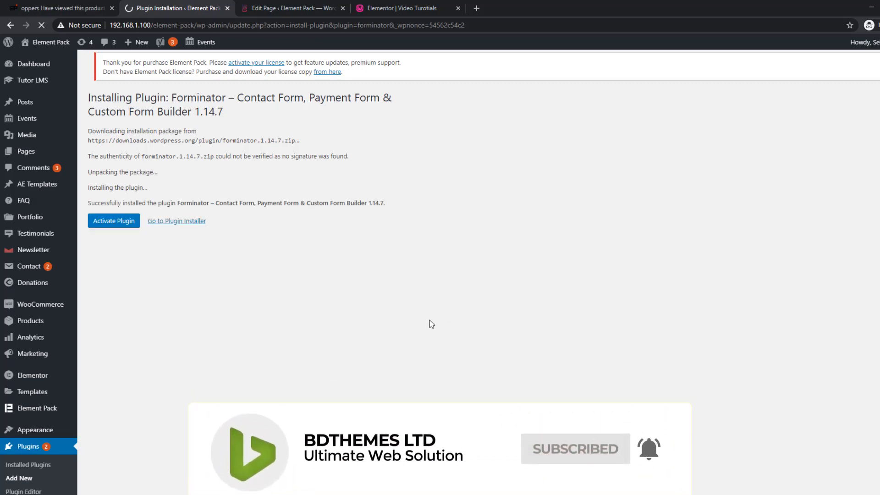
- Activate Forminator and show its empty Forms list
click(113, 221)
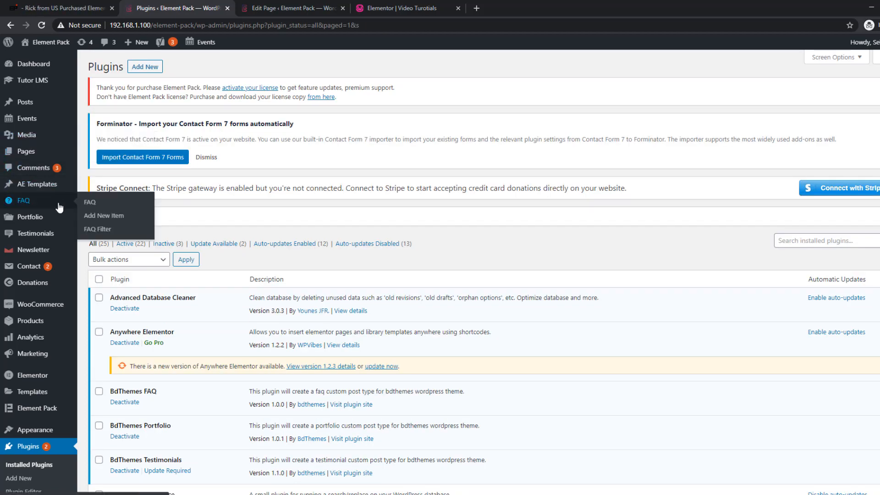
click(36, 63)
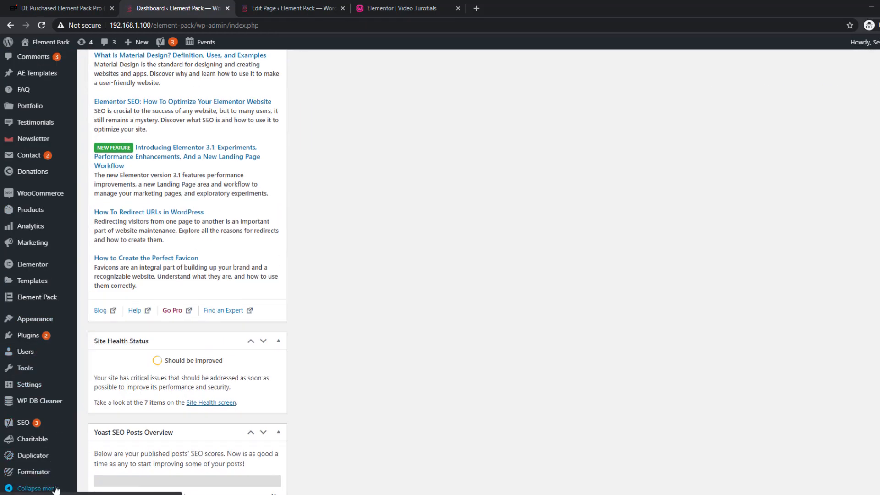
click(34, 471)
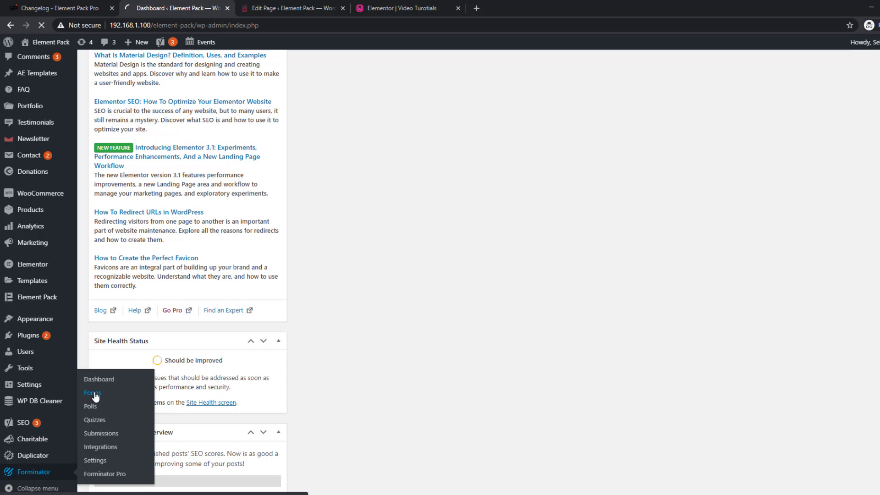
click(91, 393)
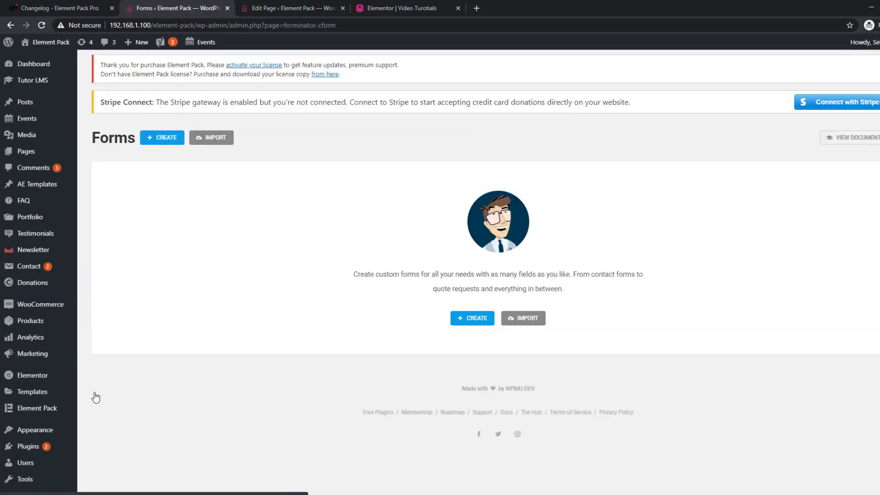
mouse_move(472, 318)
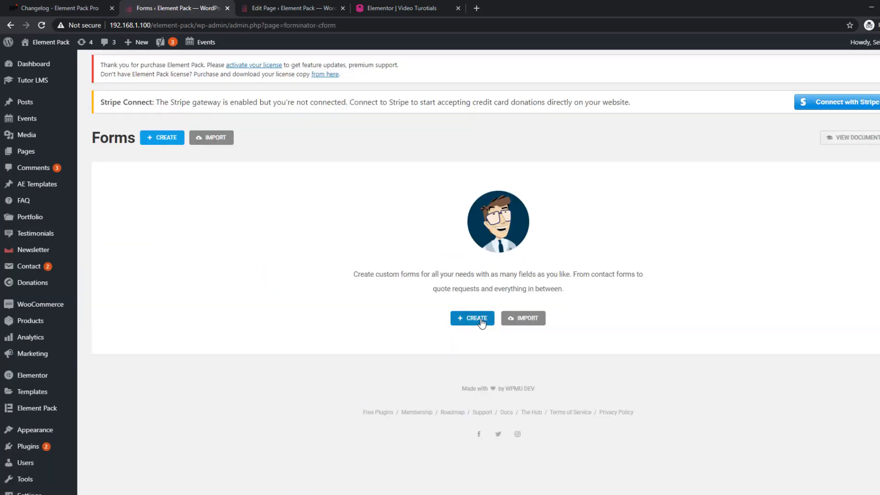
- Create a new form named 'Contact Us' from the Contact Form template
click(472, 318)
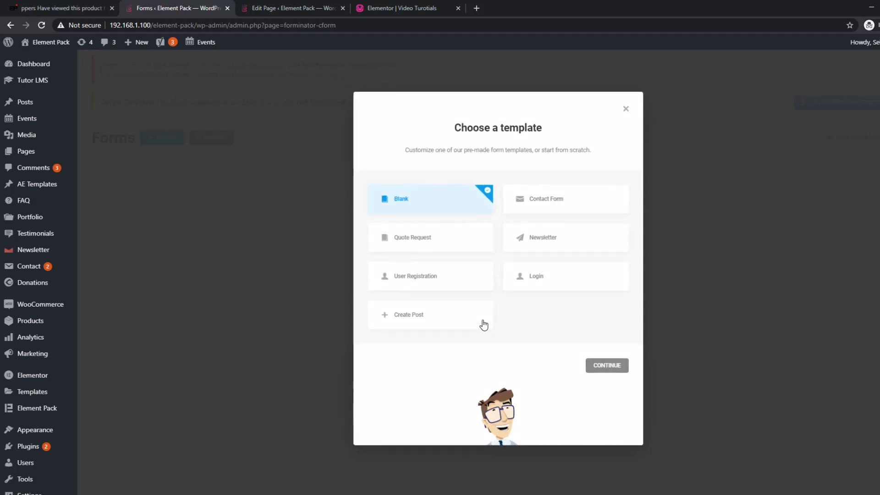
click(565, 199)
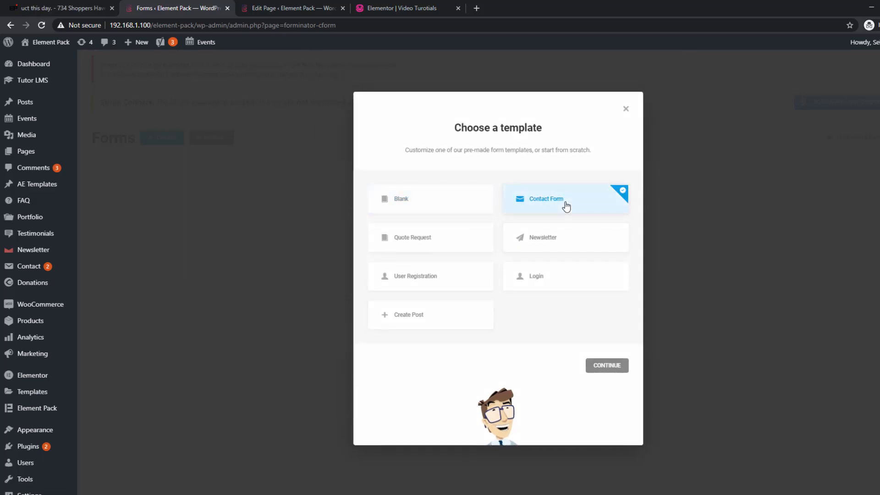
click(606, 366)
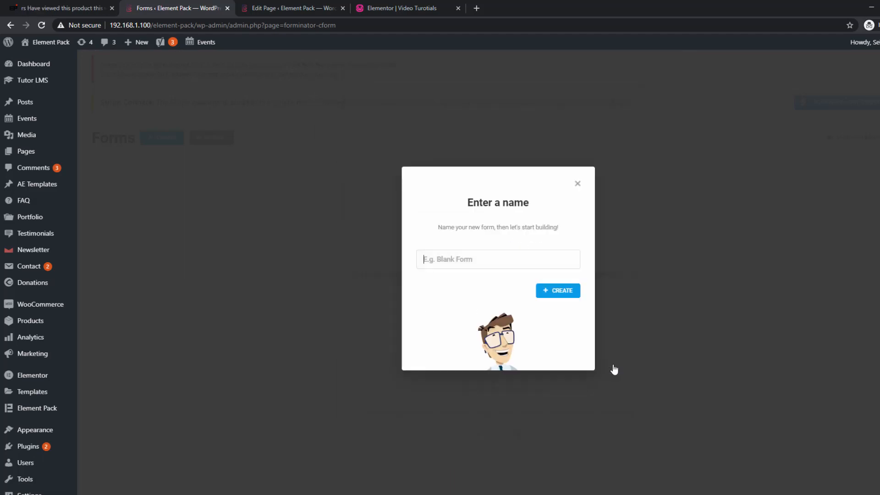
text(Con)
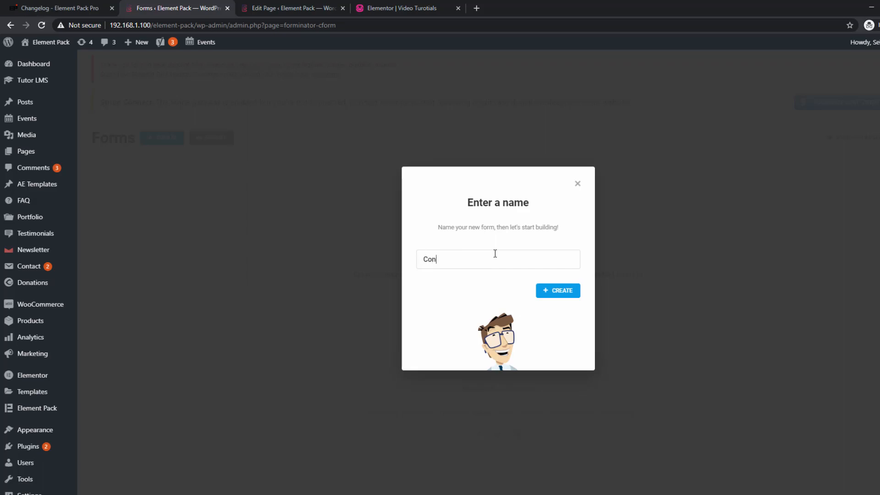
text(ta)
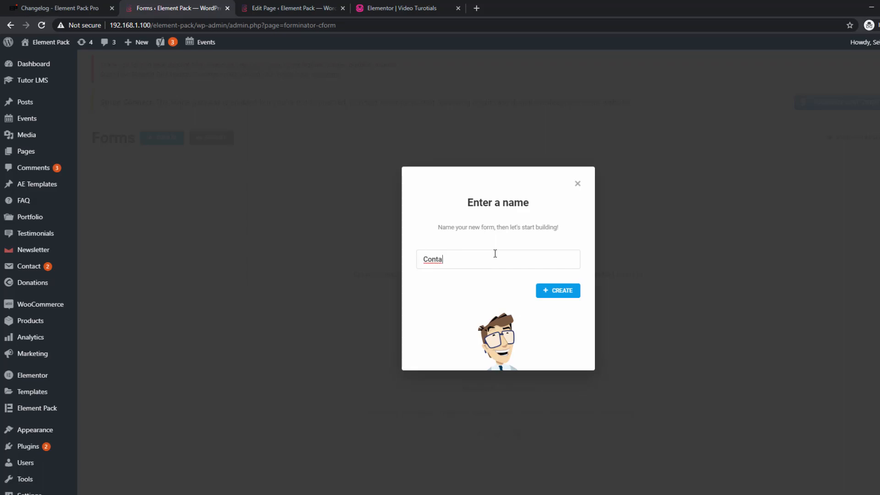
text(ct U)
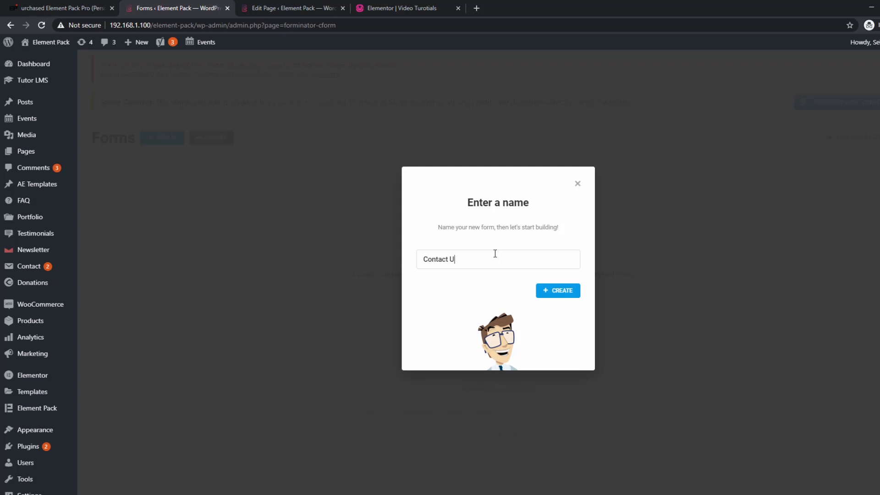
text(s)
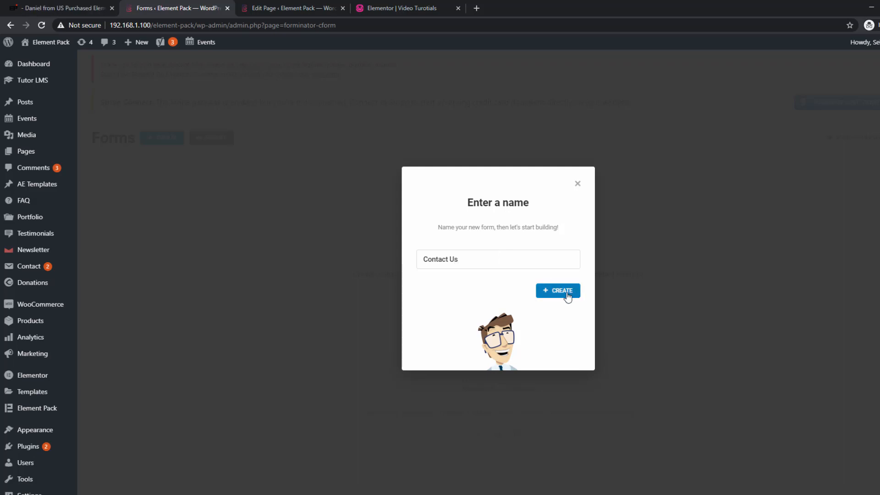
click(556, 290)
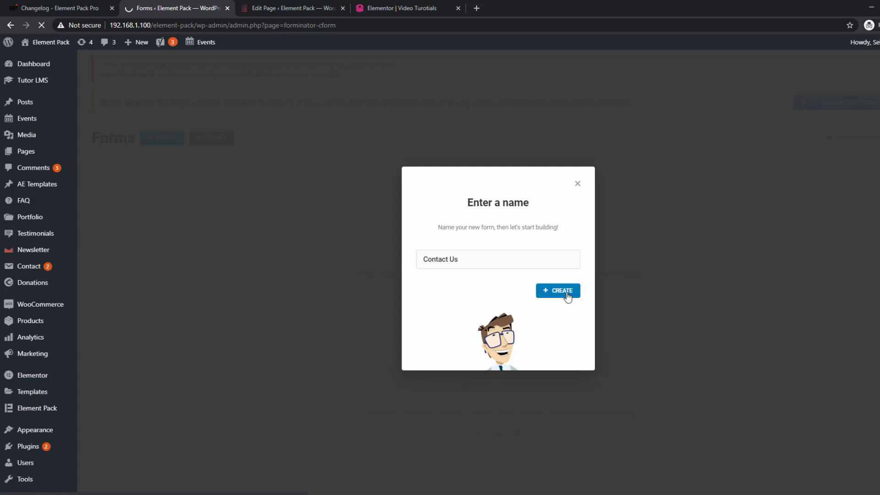
click(557, 291)
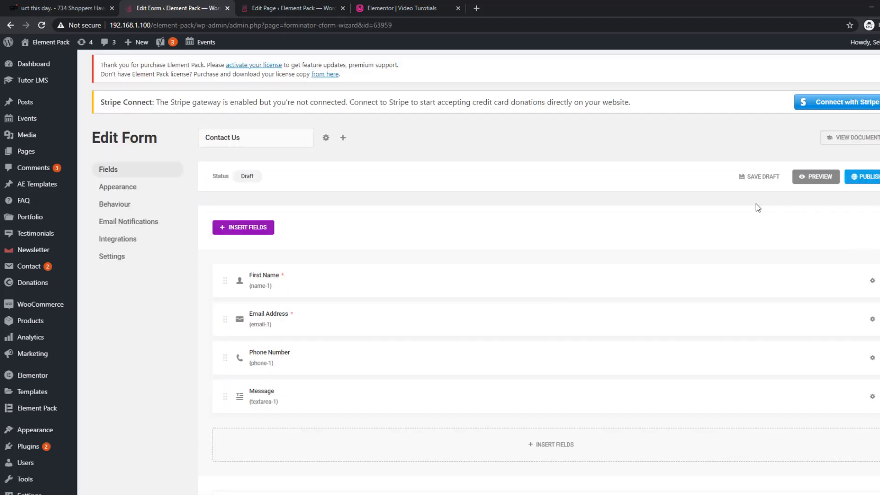
- Publish the Contact Us form and dismiss the confirmation
click(866, 176)
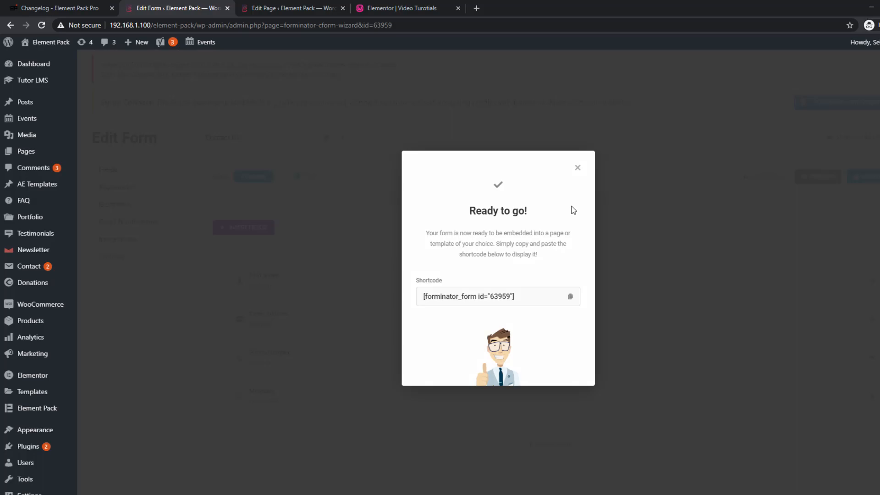
click(399, 9)
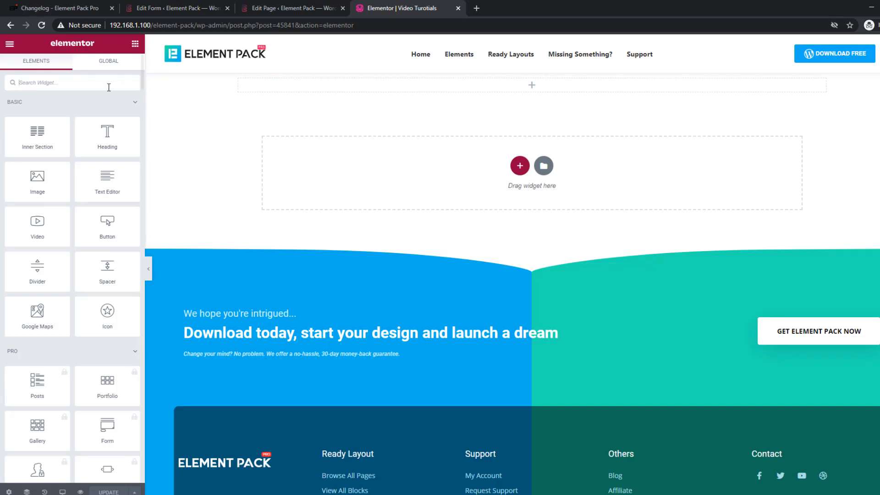
- Add a Forminator Forms widget showing the contact-us form and view its Style settings
text(form)
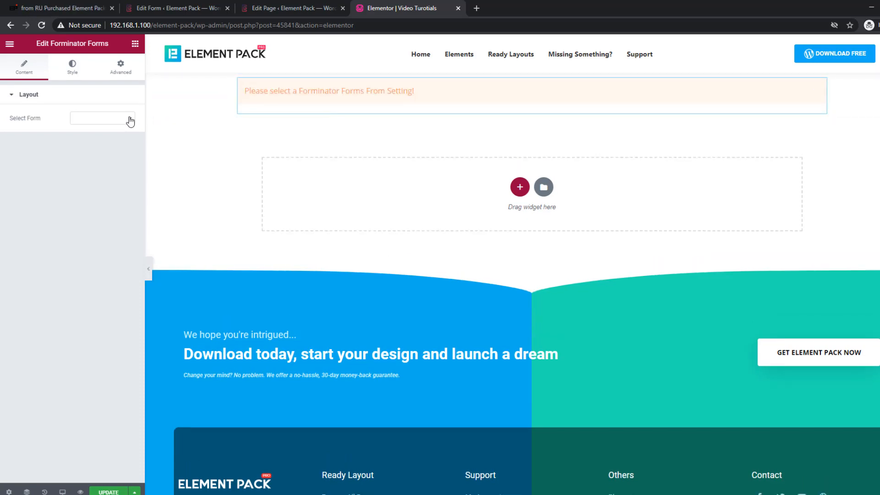
click(102, 118)
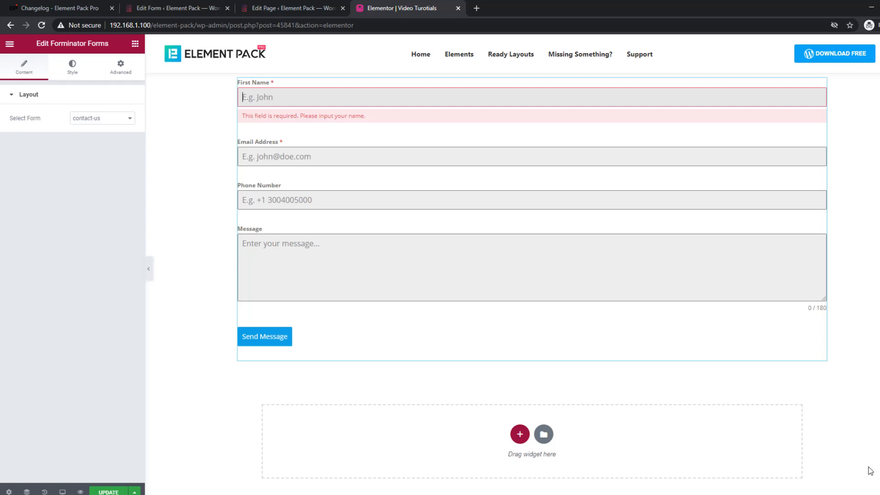
click(449, 96)
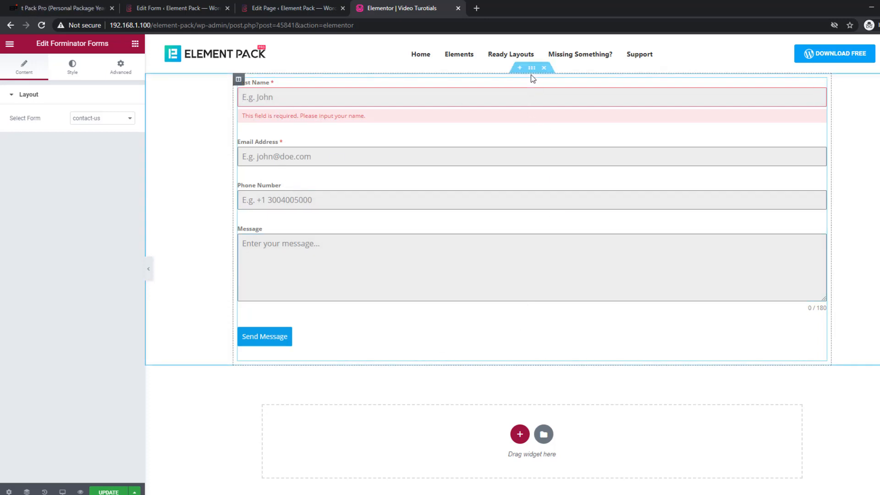
click(72, 66)
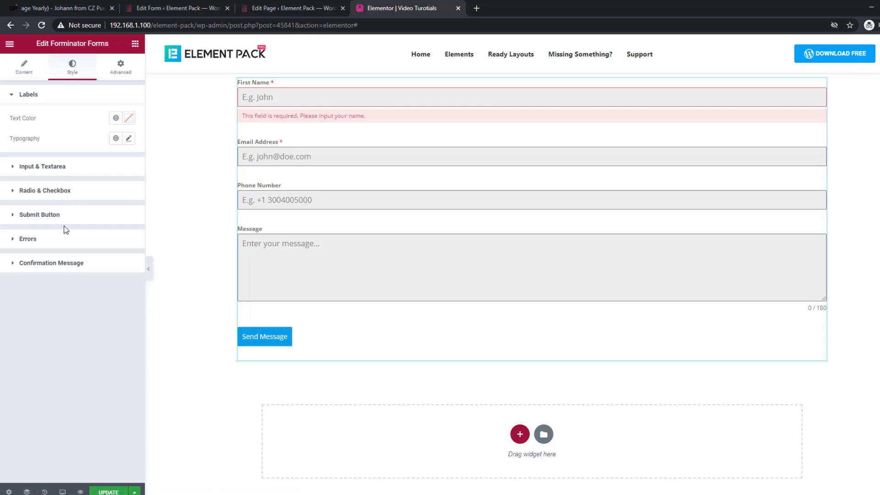
mouse_move(84, 186)
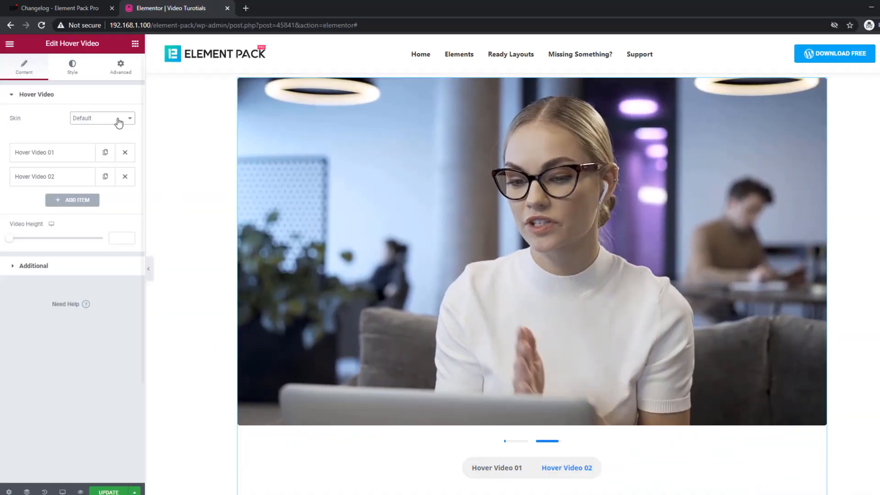
- View the Hover Video widget's Skin choices
click(102, 118)
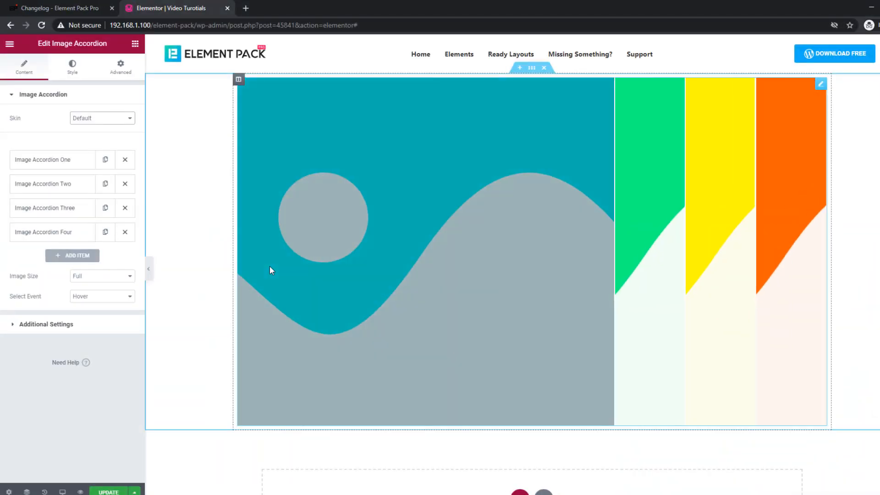
- Set the Image Accordion skin to Vertical, then change the Image Expand skin
click(101, 118)
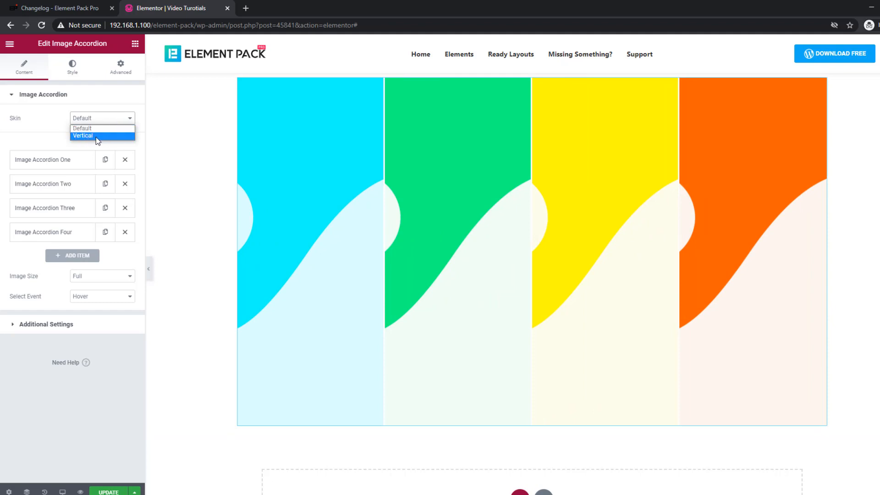
click(83, 136)
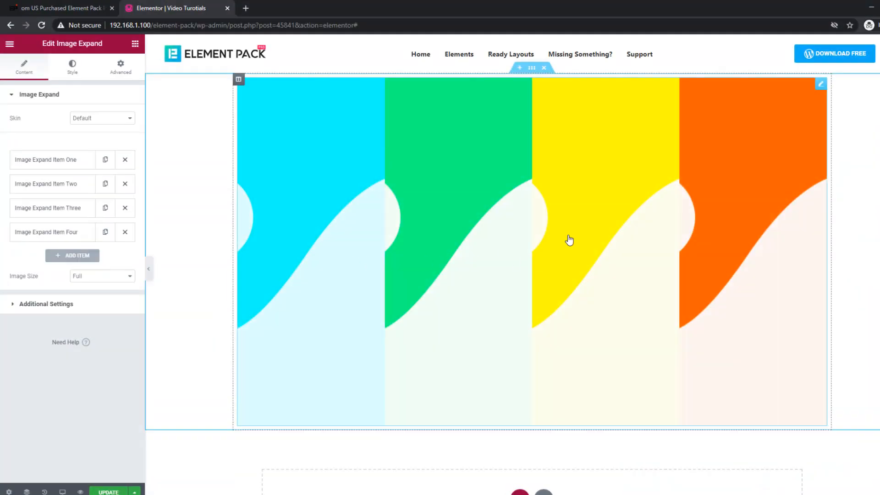
click(102, 119)
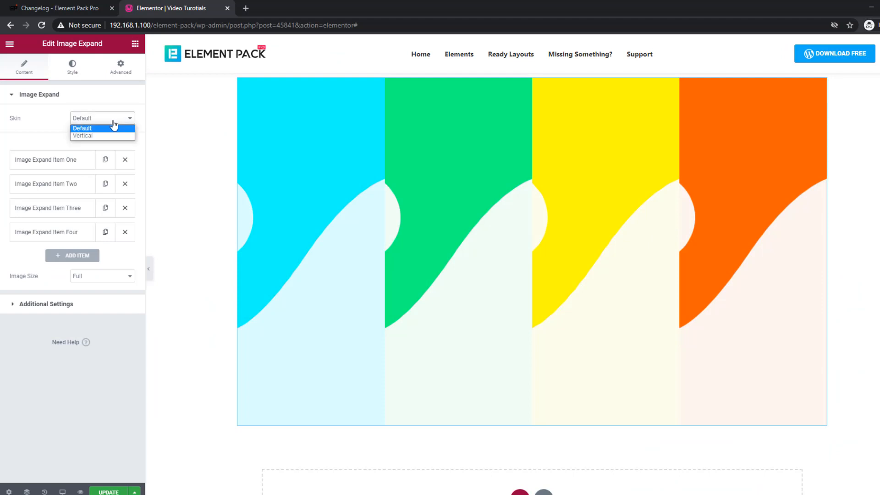
click(82, 136)
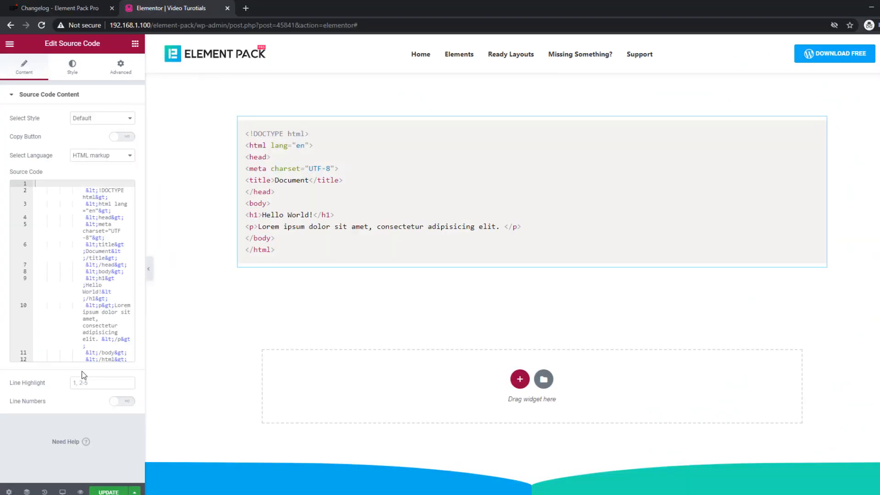
- Turn on Line Numbers in the Source Code widget and view its Typography styling
click(101, 382)
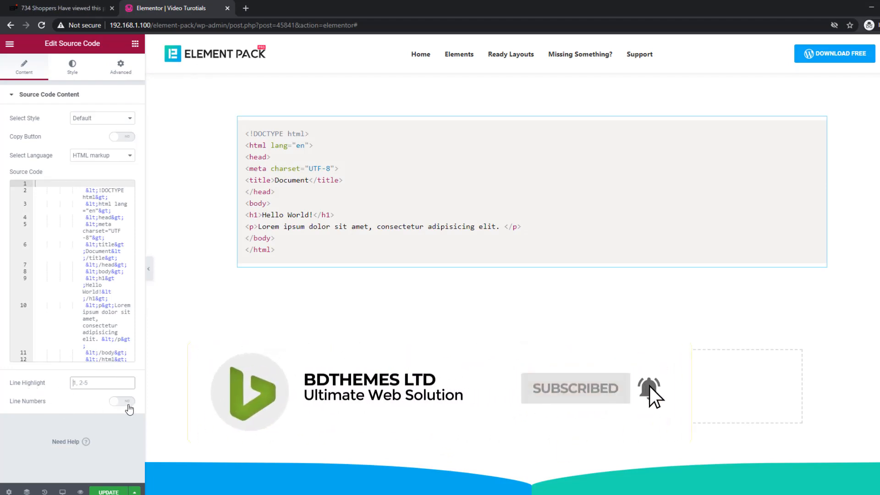
click(122, 400)
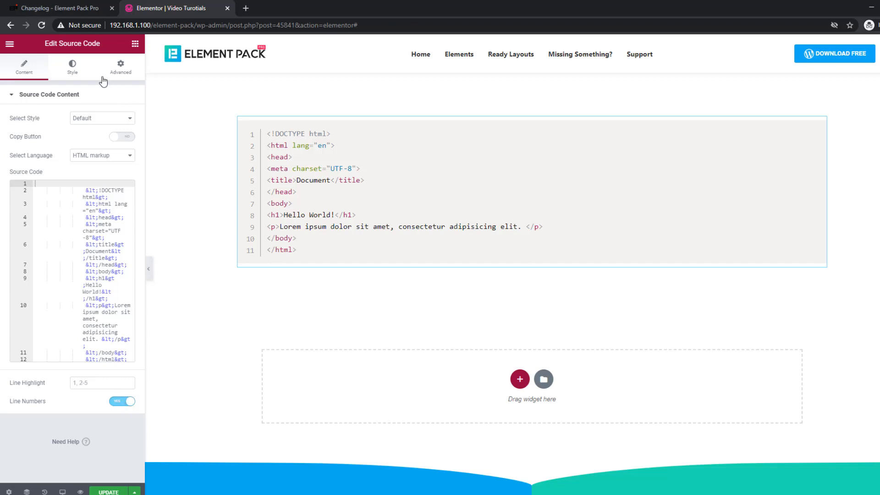
click(71, 66)
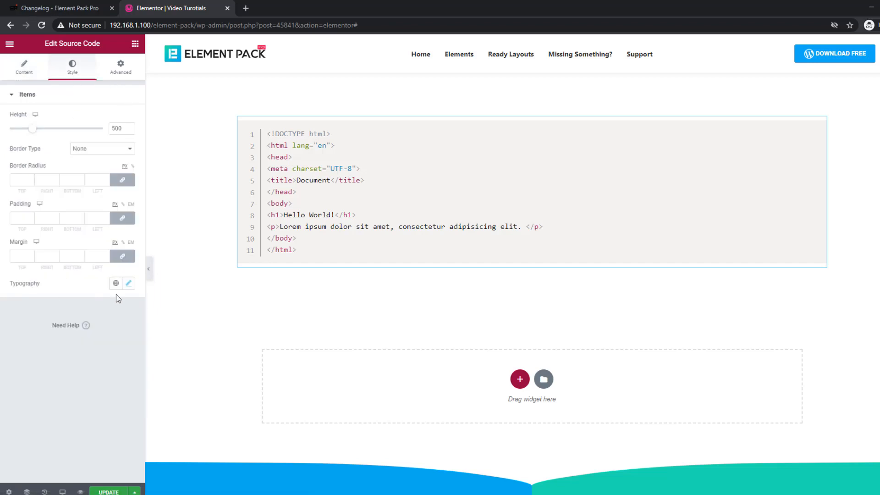
click(128, 282)
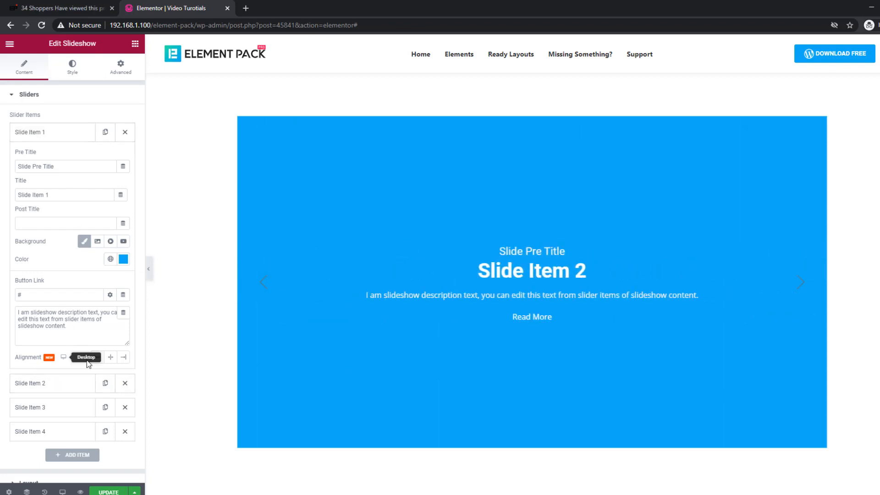
- Align Slide Item 1's text to Start, then to End
click(96, 357)
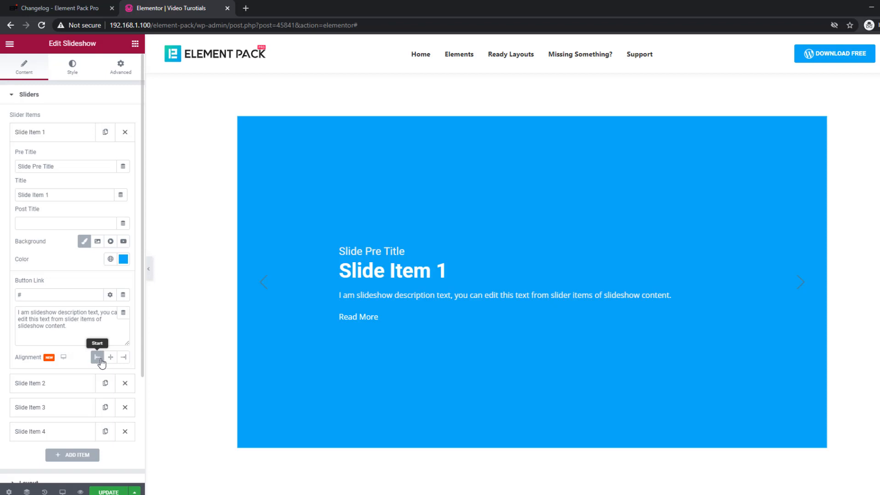
click(123, 357)
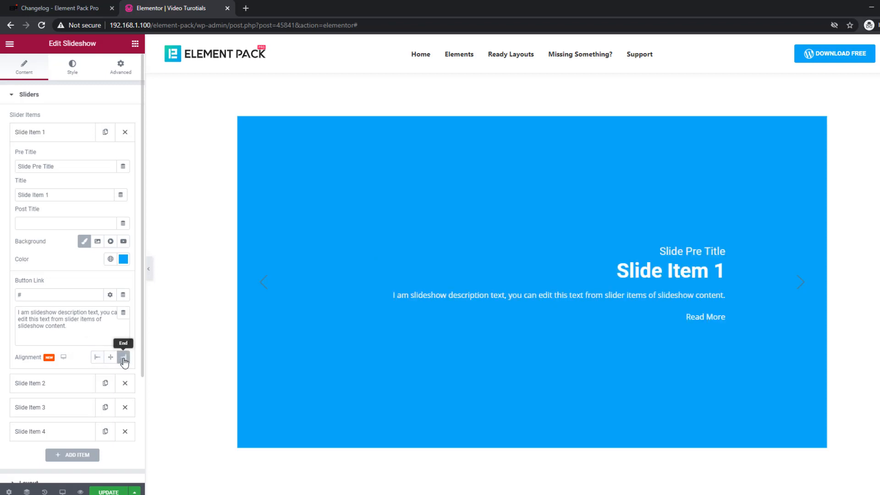
click(124, 357)
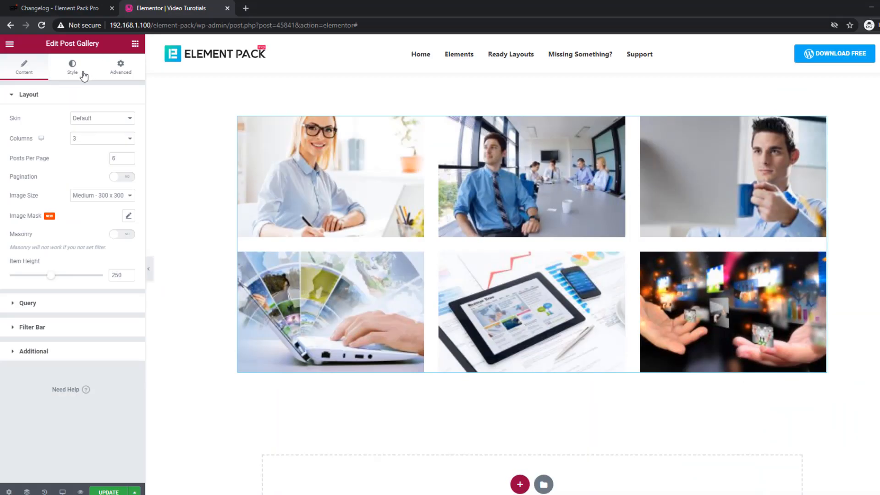
- Enable the Blur Effect hover option on the Post Gallery items
click(72, 66)
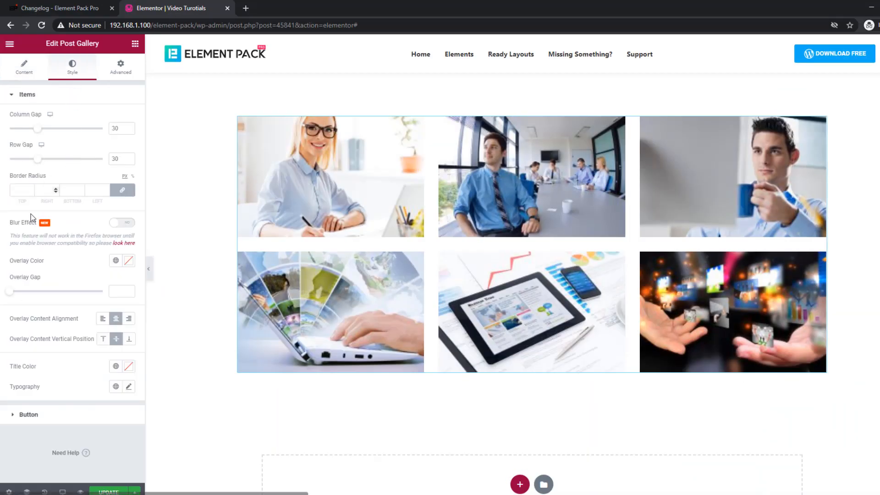
click(122, 223)
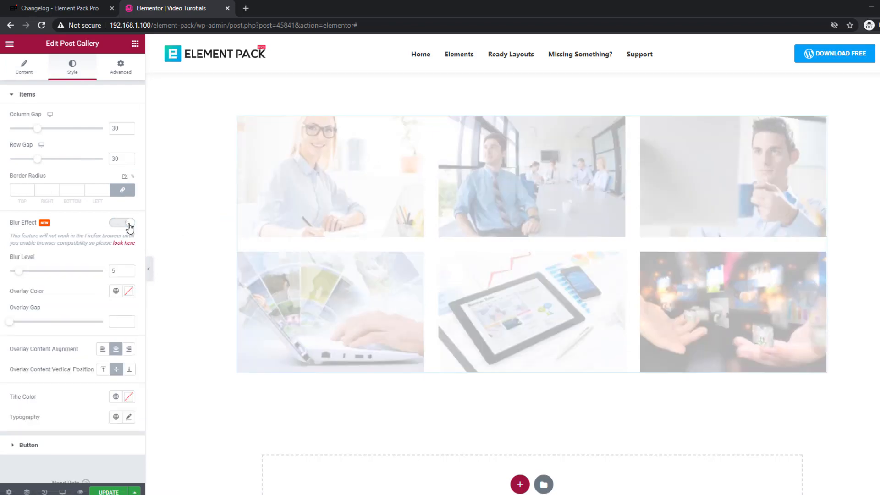
click(122, 222)
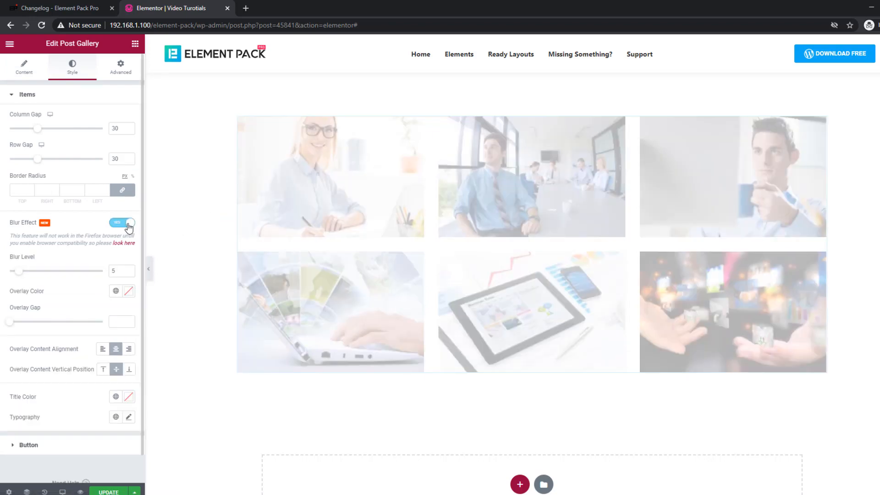
click(122, 222)
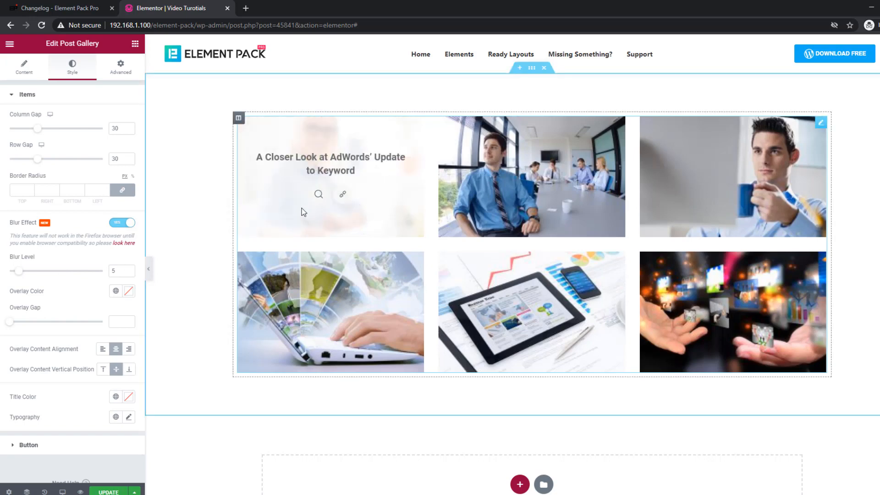
- Back in Content, set the Image Size and apply Image Mask Shape 3 to the photos
click(24, 66)
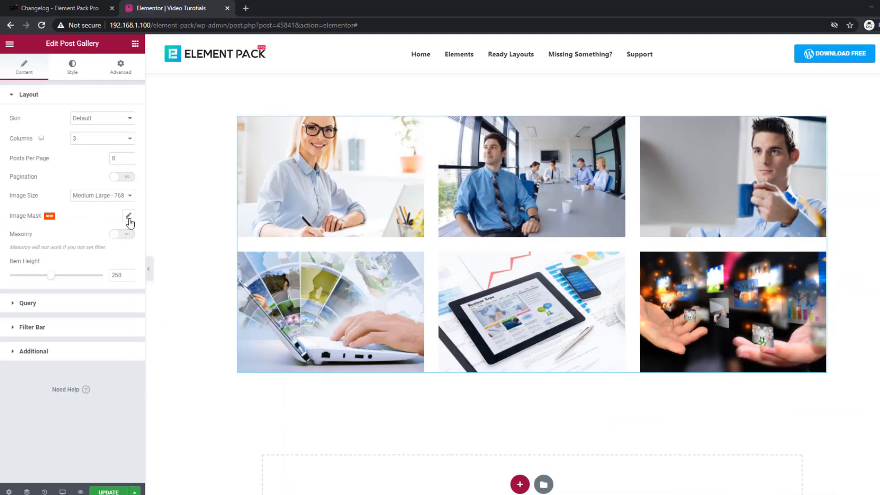
click(128, 215)
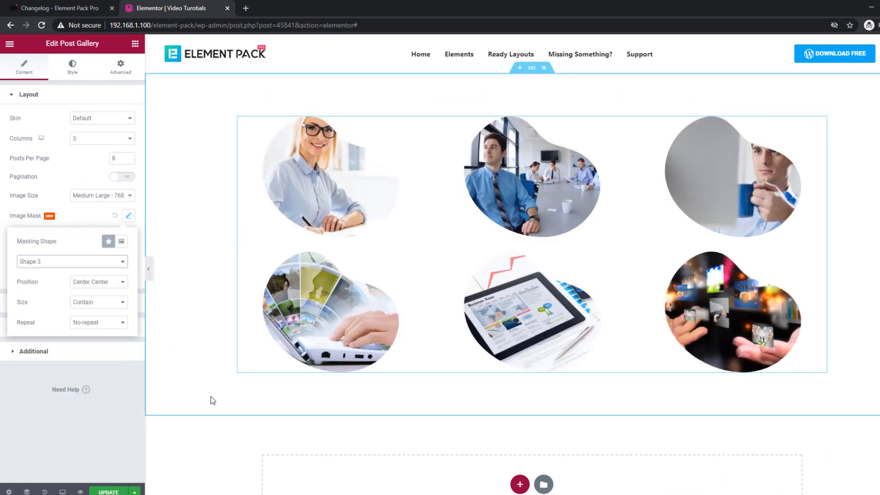
click(72, 261)
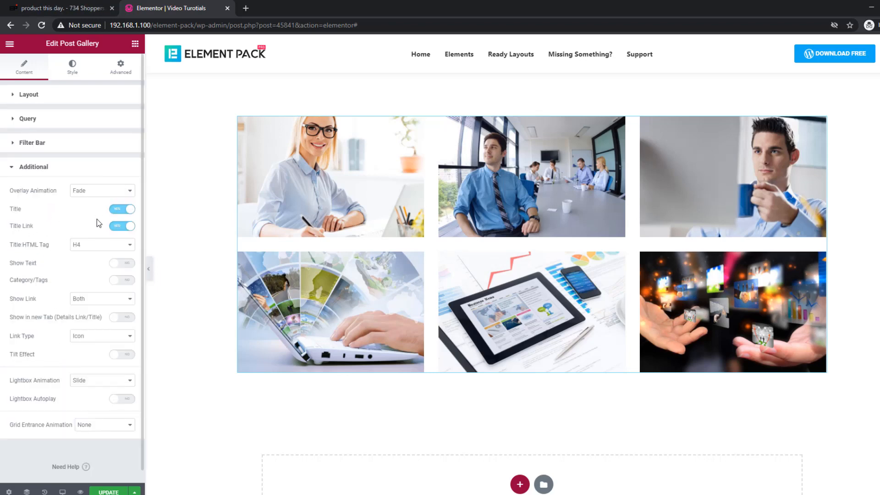
click(122, 226)
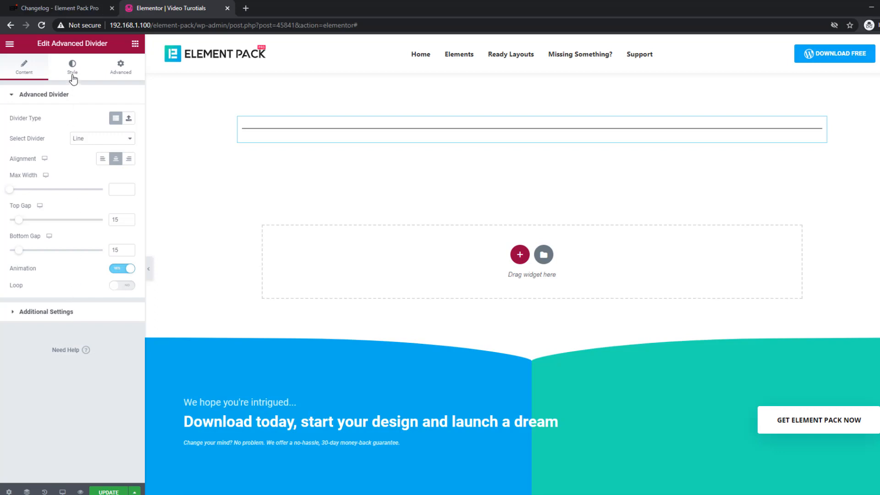
- Adjust the Advanced Divider's new vertical Offset setting in its styling options
click(71, 66)
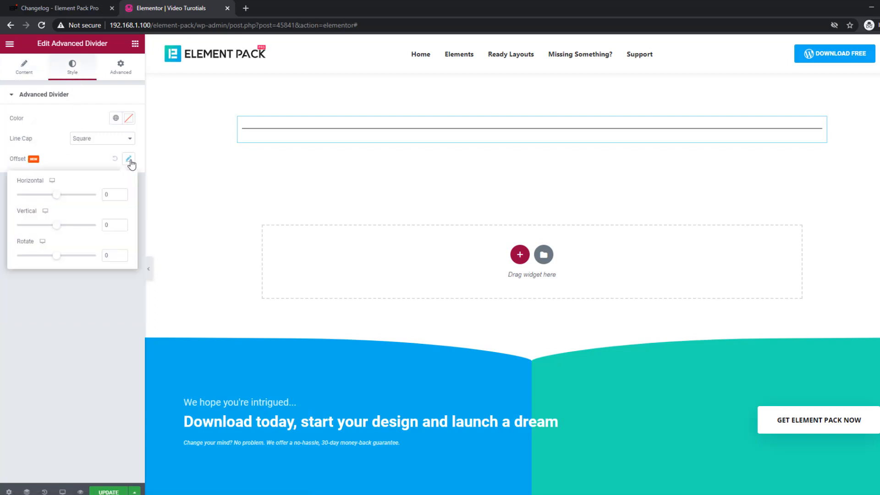
mouse_move(65, 225)
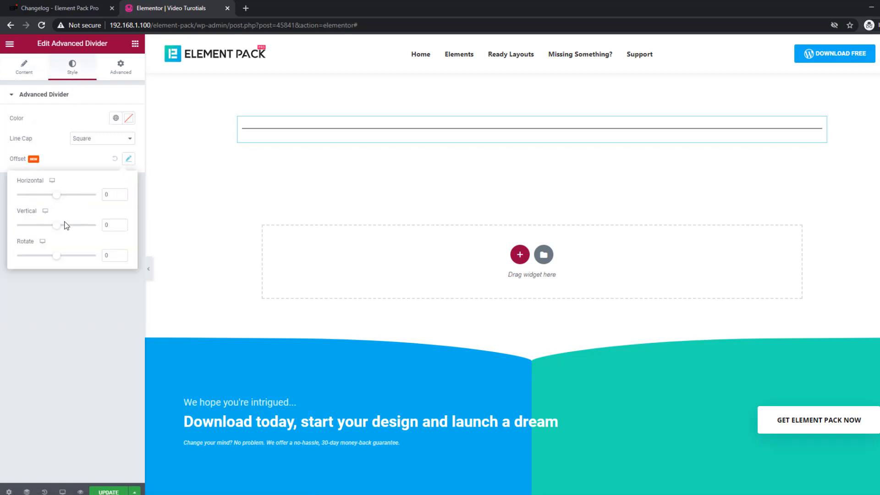
drag(56, 194, 56, 195)
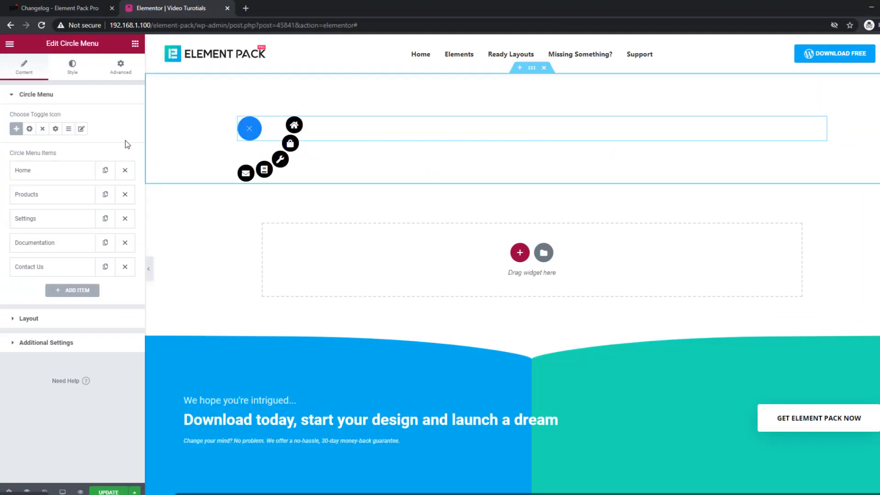
- Expand the Circle Menu's Home item and reveal its new Custom Style controls
click(51, 171)
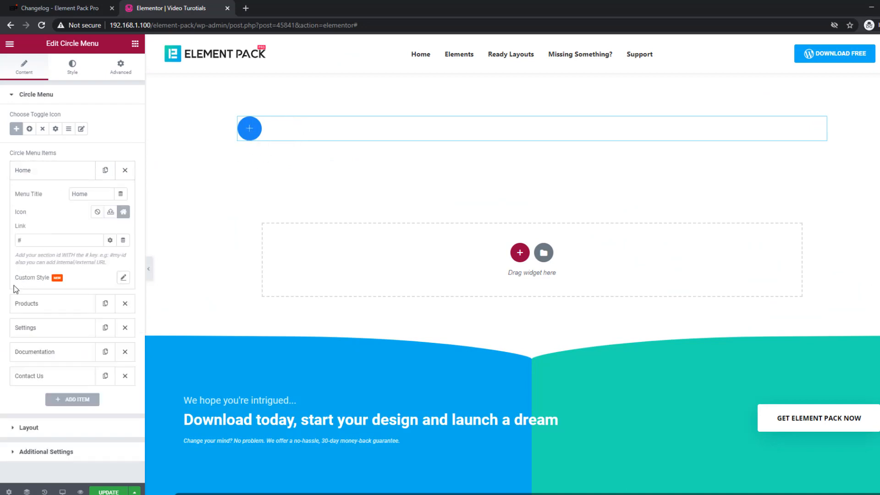
click(123, 277)
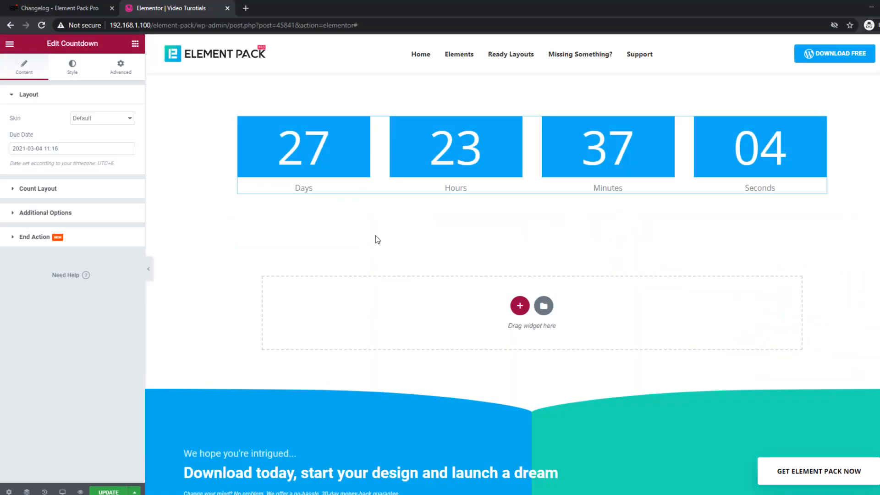
- Enable Show Separator under Additional Options and review the countdown's End Action
click(44, 212)
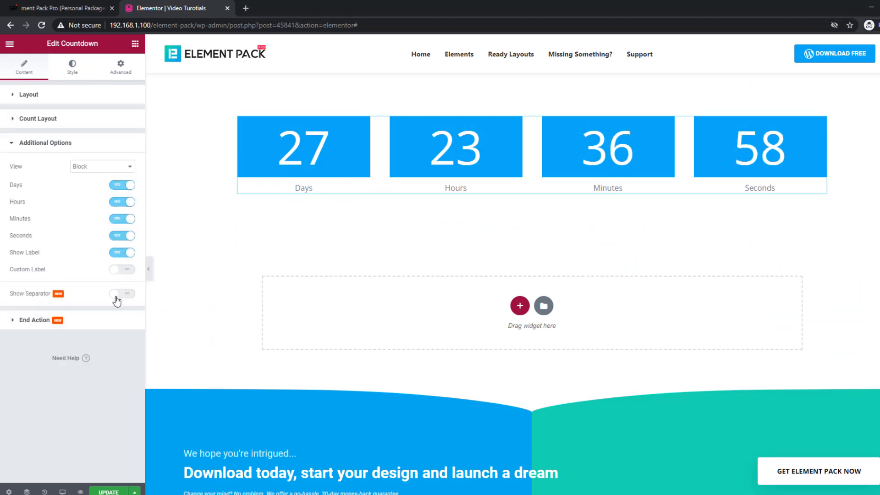
click(121, 293)
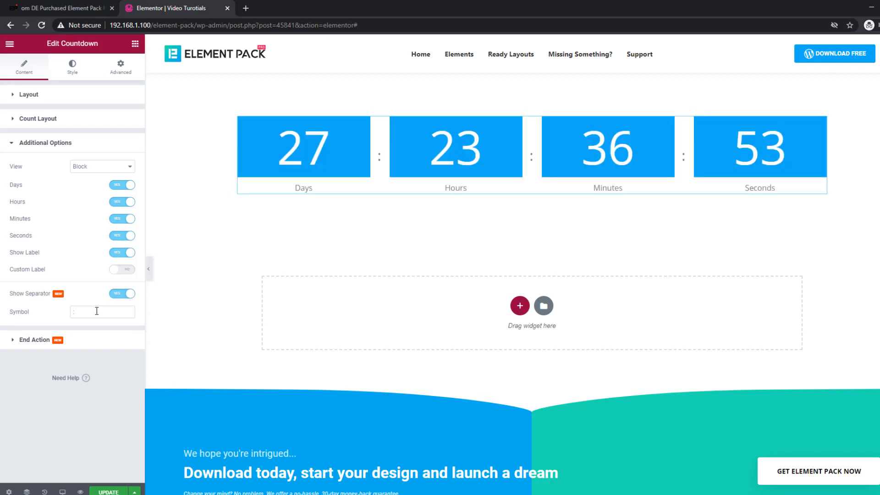
click(34, 339)
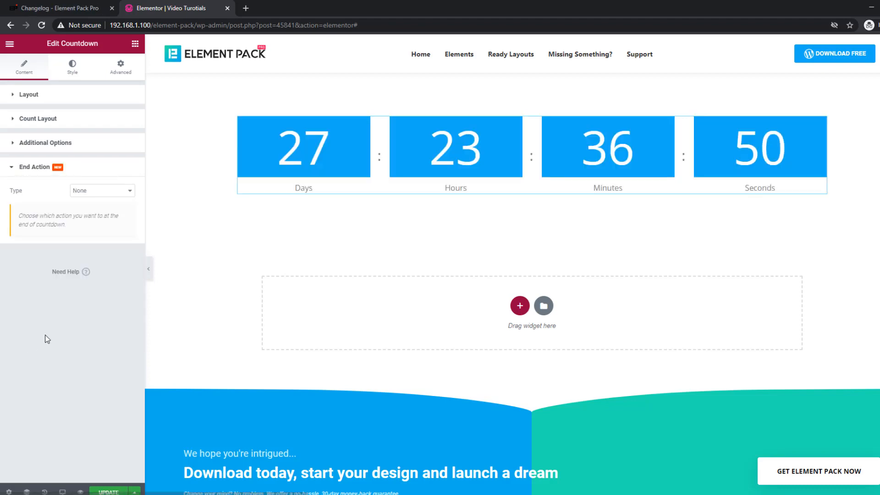
click(101, 191)
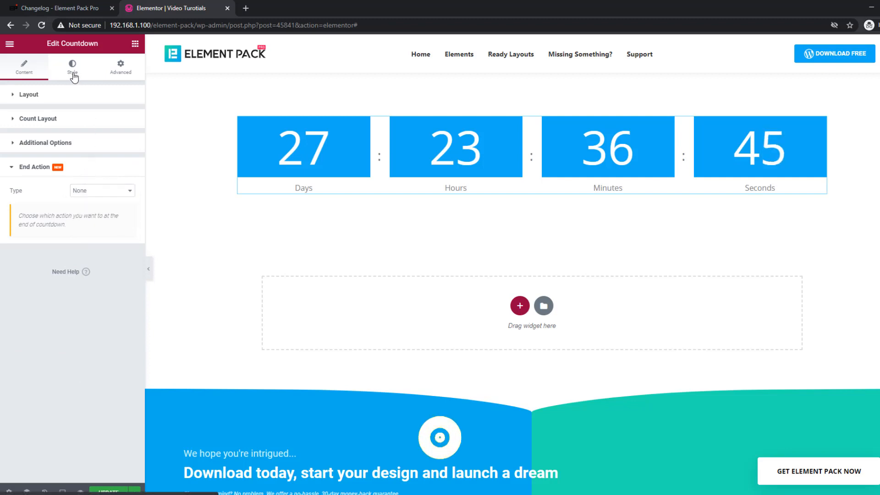
- Switch to the countdown's styling and expand its Label settings
click(71, 65)
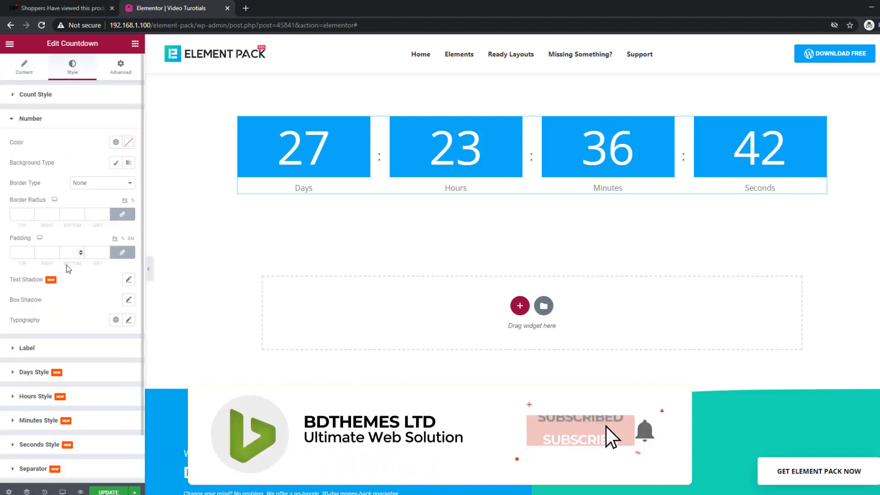
click(30, 118)
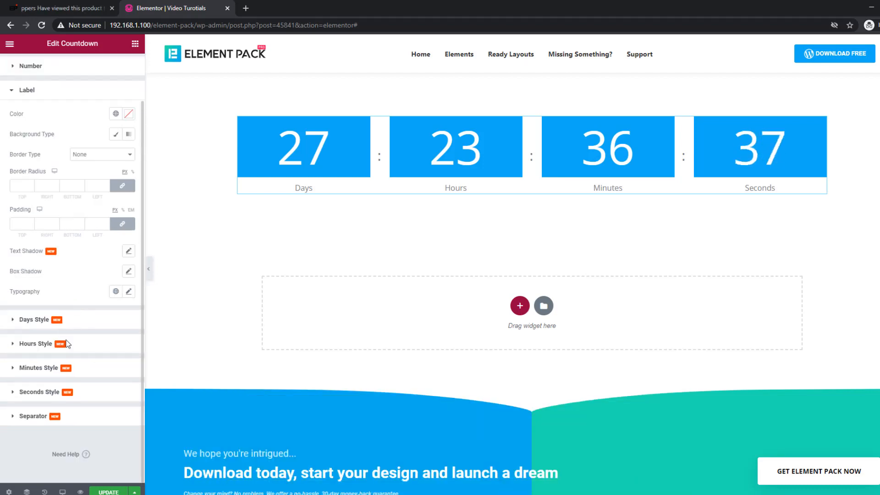
mouse_move(73, 321)
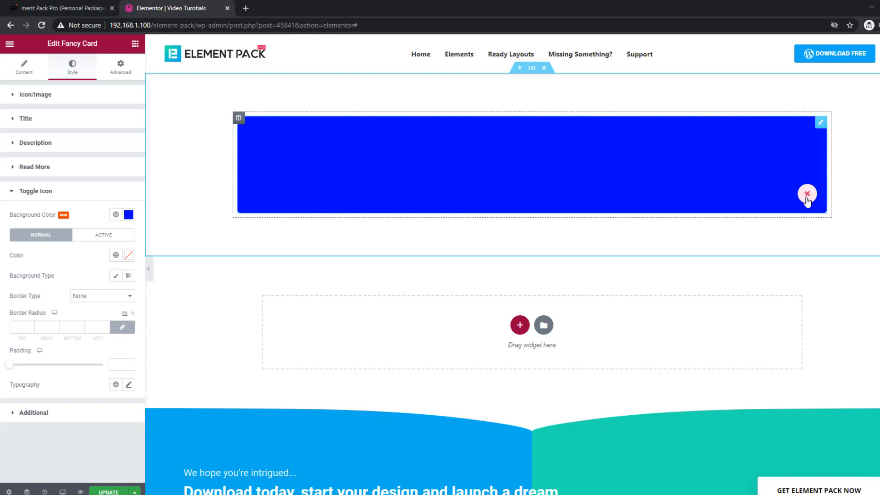
- Preview the Fancy Card's toggle icon revealing its hidden content
click(806, 196)
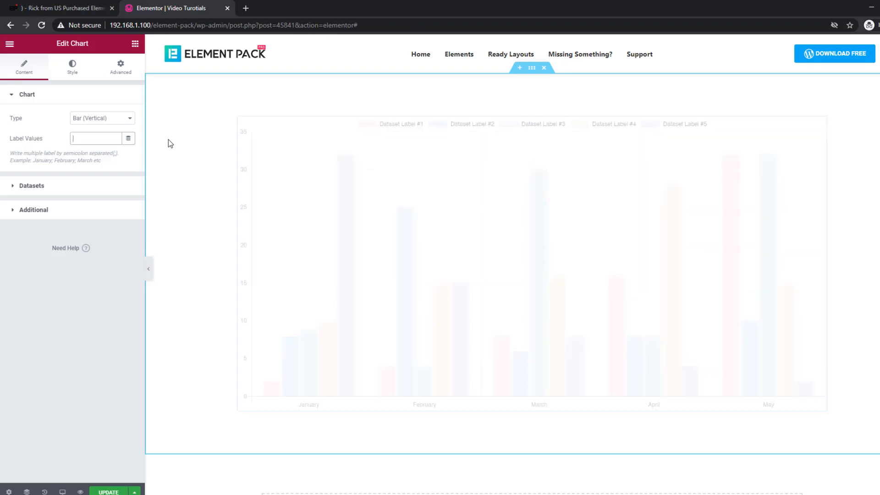
- Enter chart Label Values starting at 1000 and set Dataset #1's Data to '40000;'
text(100)
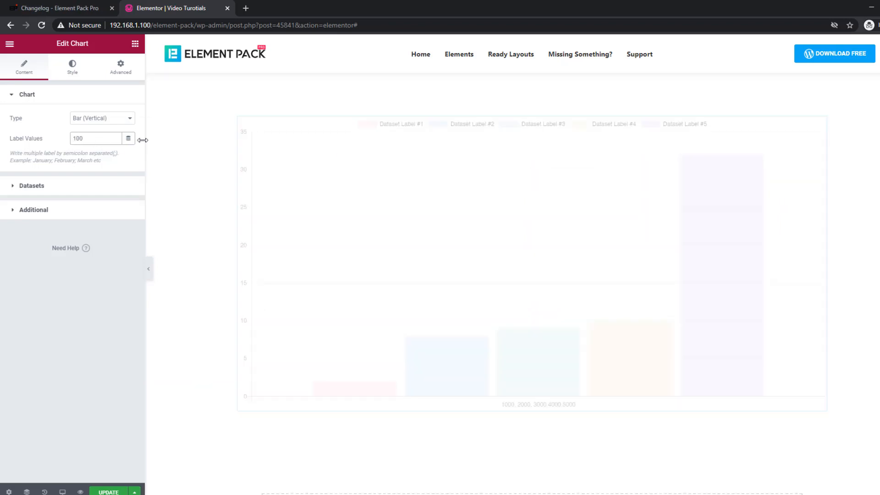
text(1000)
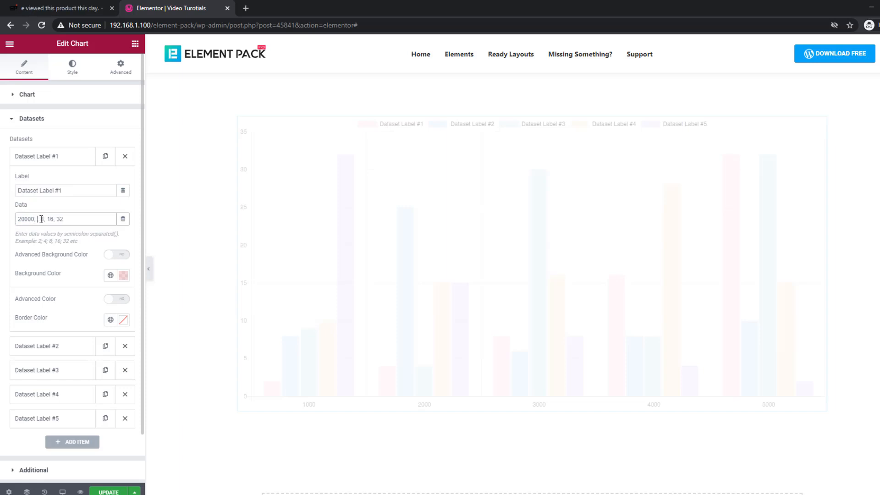
text(40000;)
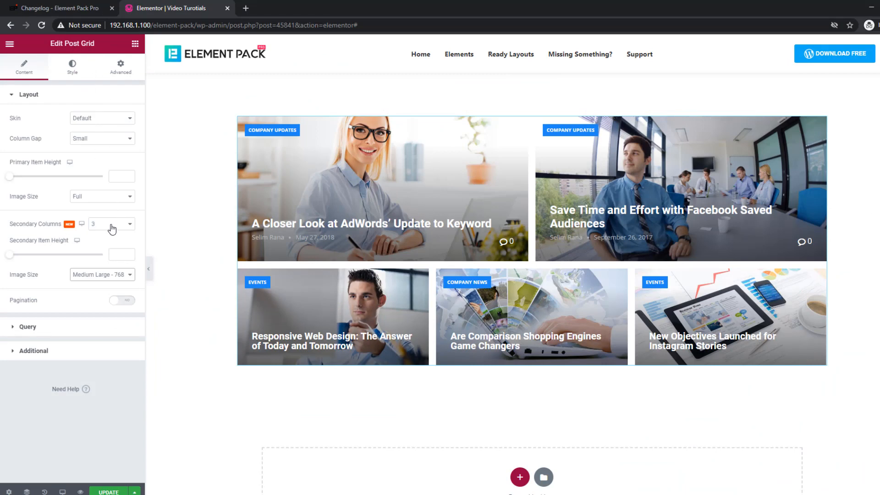
- Choose the Post Grid's Secondary Columns, then switch Google Reviews' Cache Reviews off
click(111, 224)
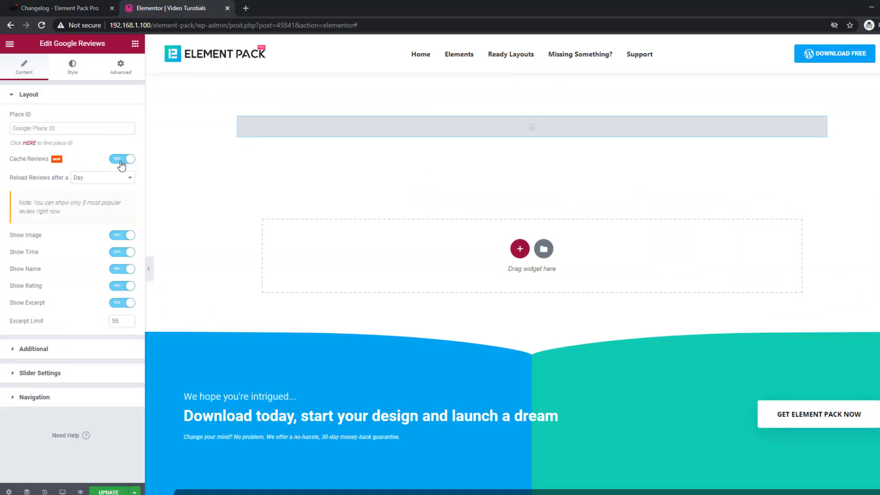
click(121, 158)
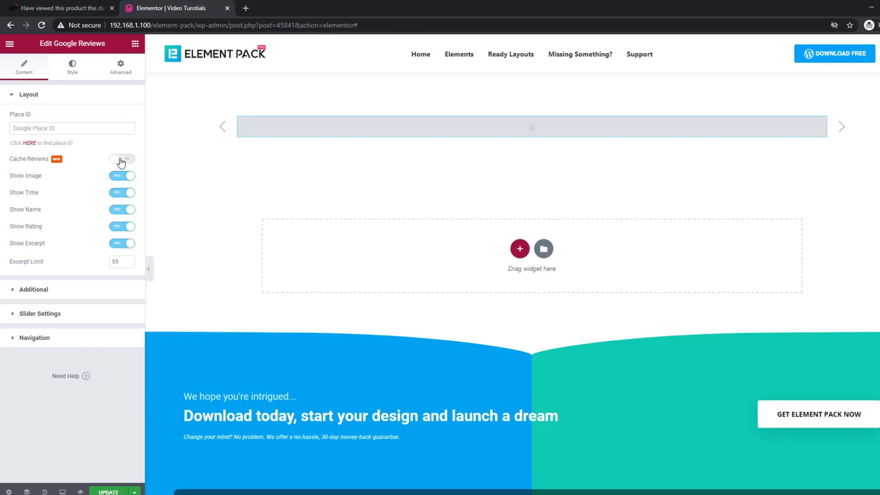